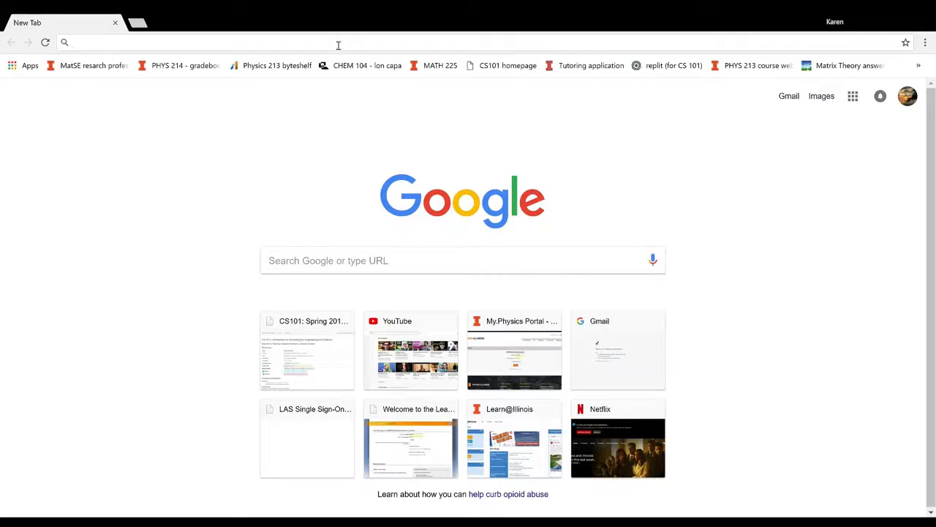
Step: Search Google for "uiuc enterprise" to find the Enterprise Applications site
type("uiuc enterprise")
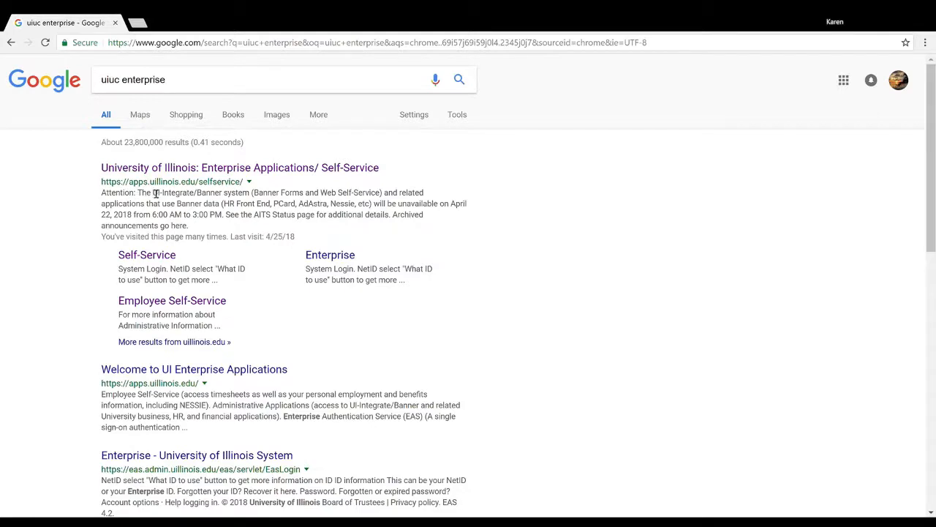
mouse_move(193, 193)
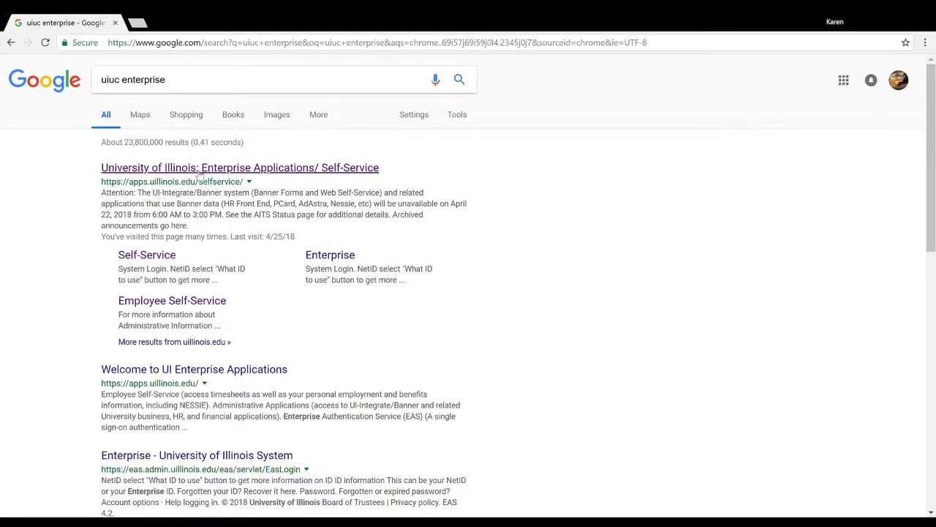
Step: Enter the Enterprise Applications self-service, choose Urbana-Champaign, and log in with NetID credentials
left_click(240, 167)
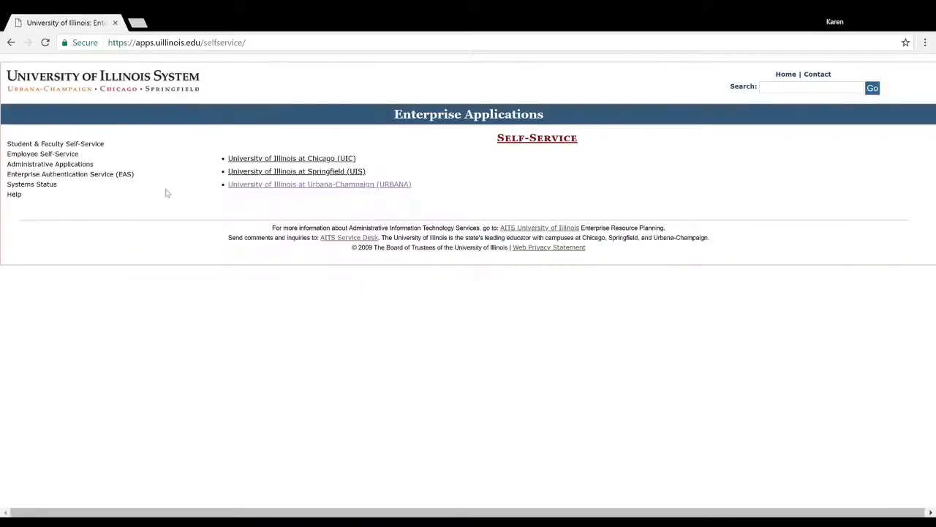
mouse_move(306, 190)
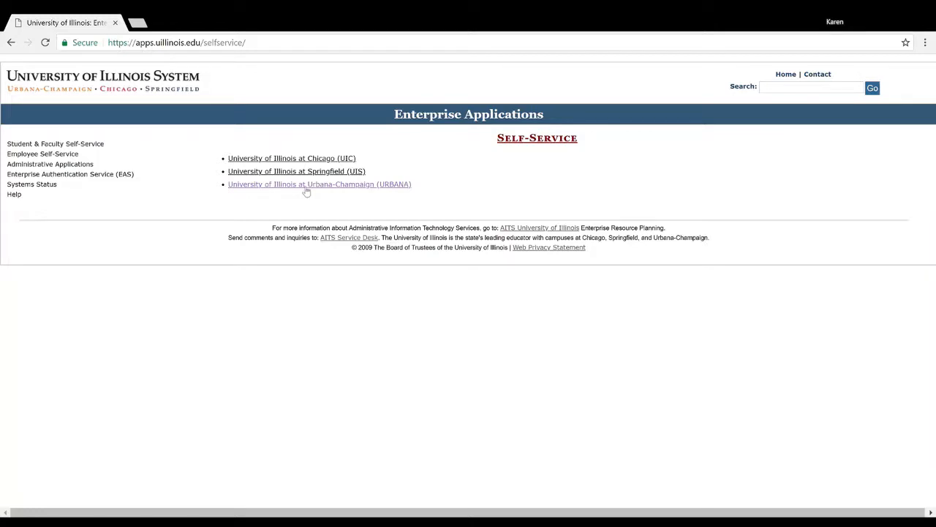
left_click(319, 184)
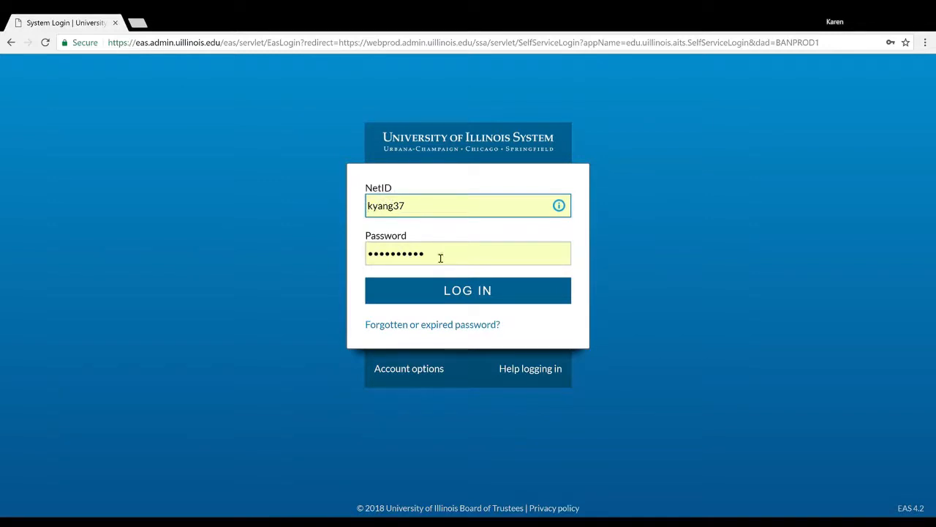
left_click(468, 290)
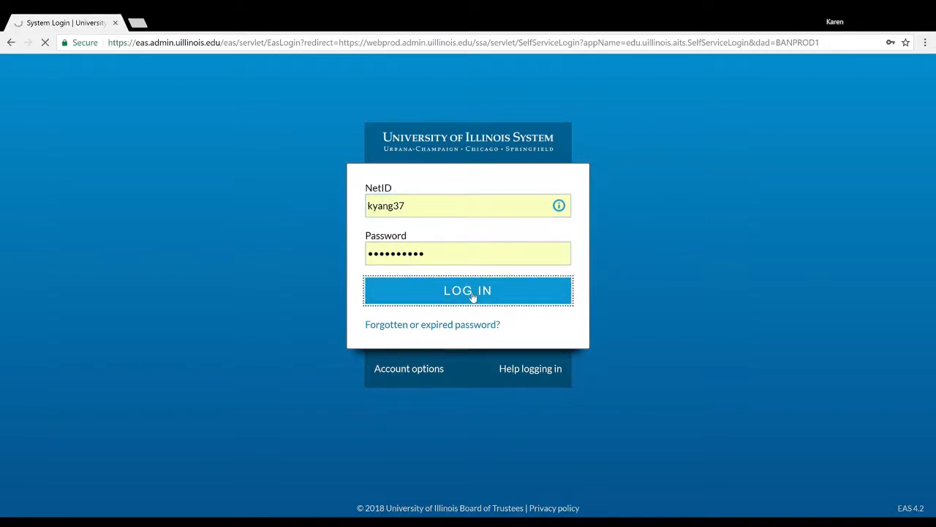
left_click(469, 289)
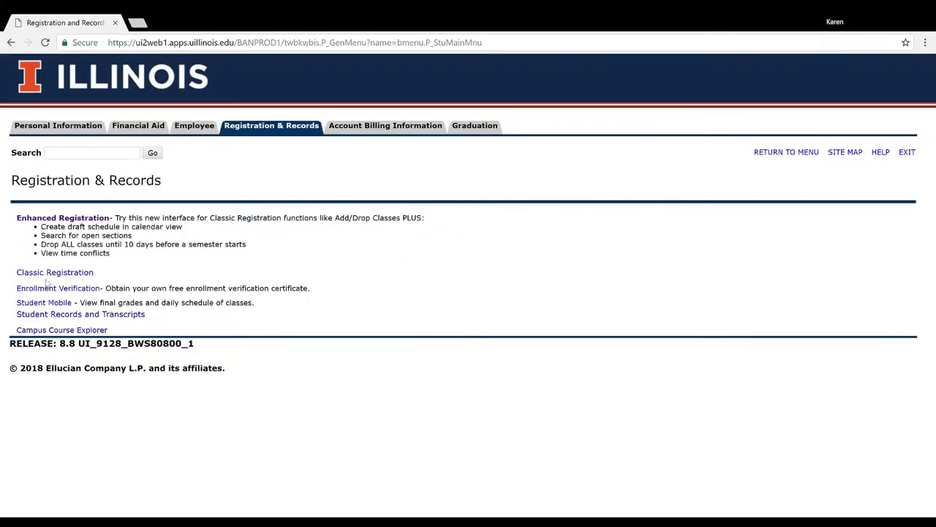
mouse_move(61, 217)
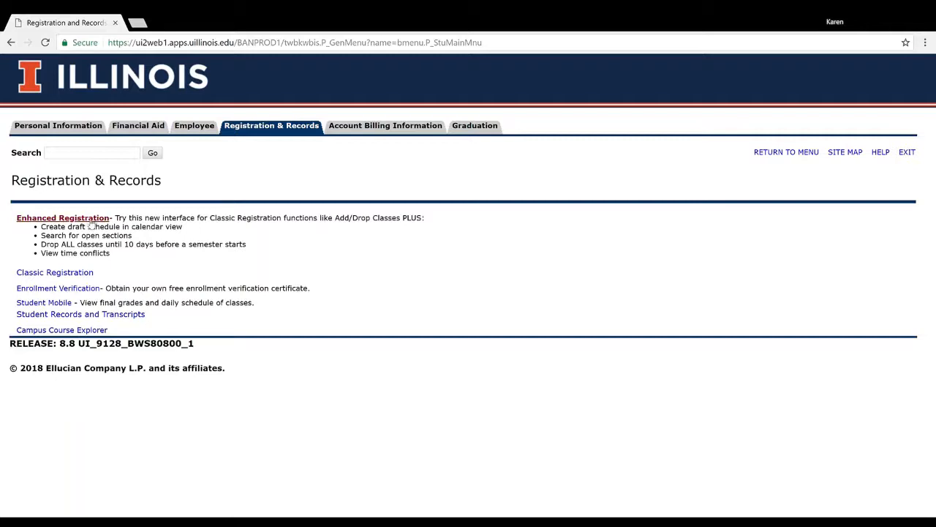
Step: Go to Enhanced Registration from the Registration & Records page
left_click(62, 217)
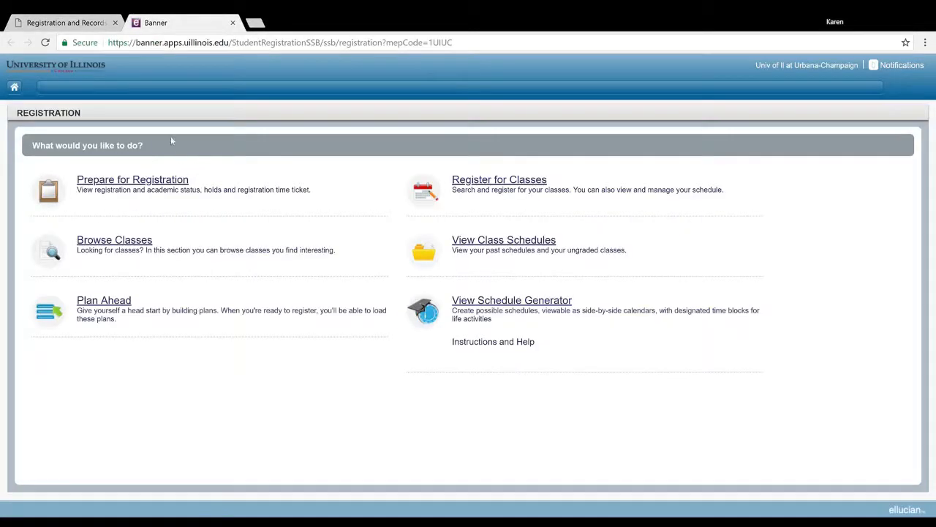
mouse_move(350, 239)
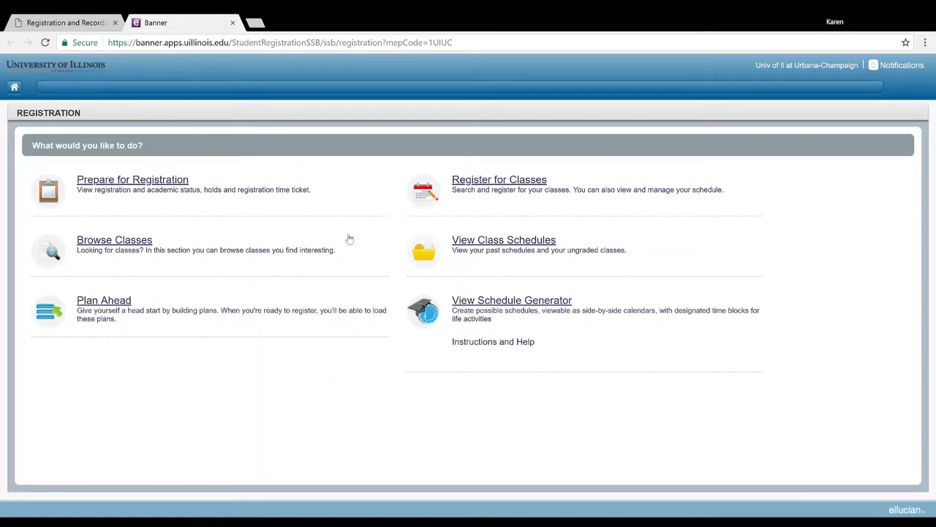
mouse_move(449, 233)
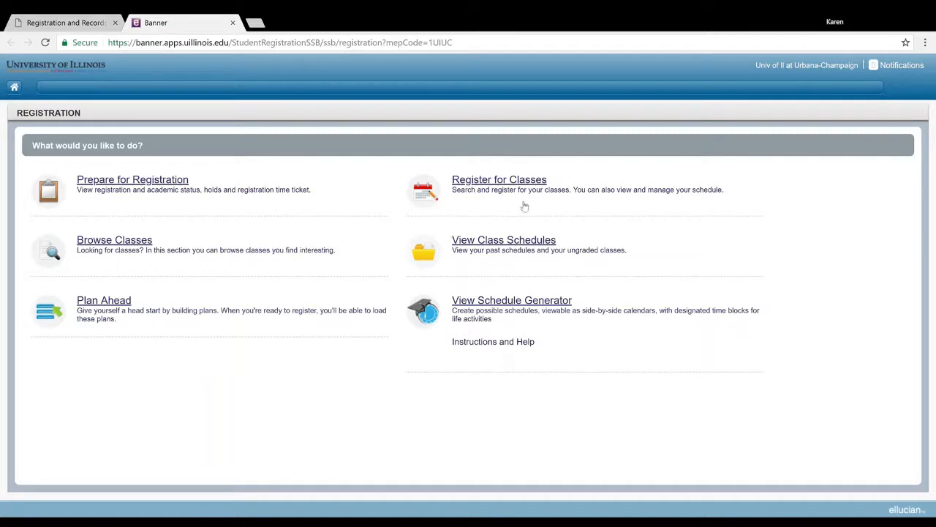
Step: Start Register for Classes and continue with the Fall 2018 - Urbana-Champaign term selected
left_click(499, 178)
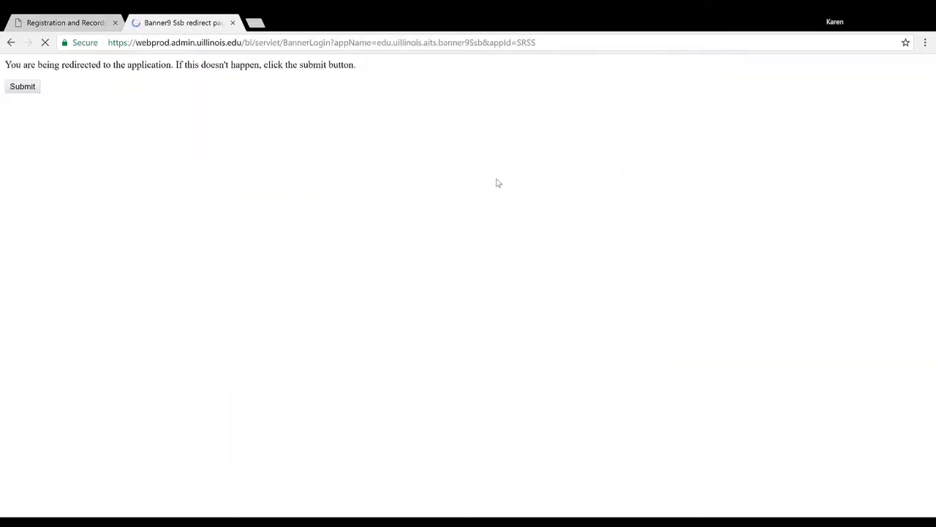
left_click(22, 84)
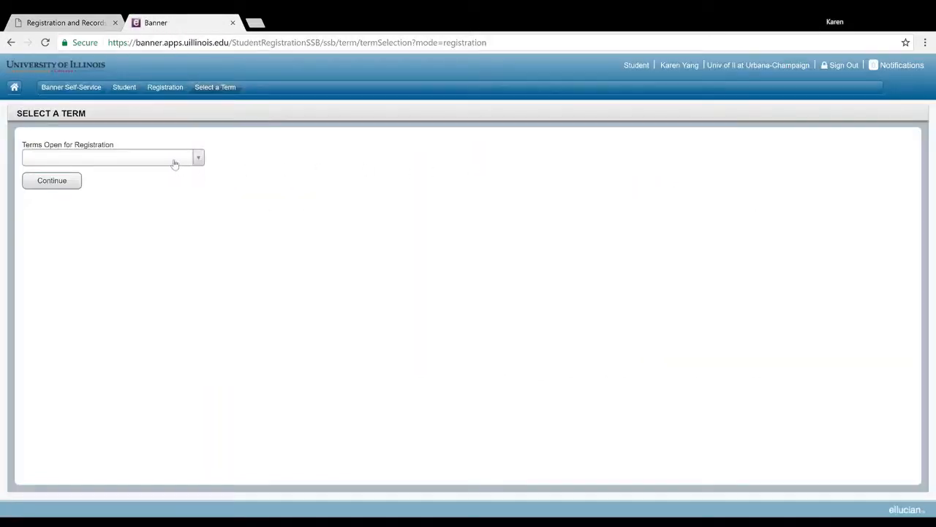
left_click(110, 158)
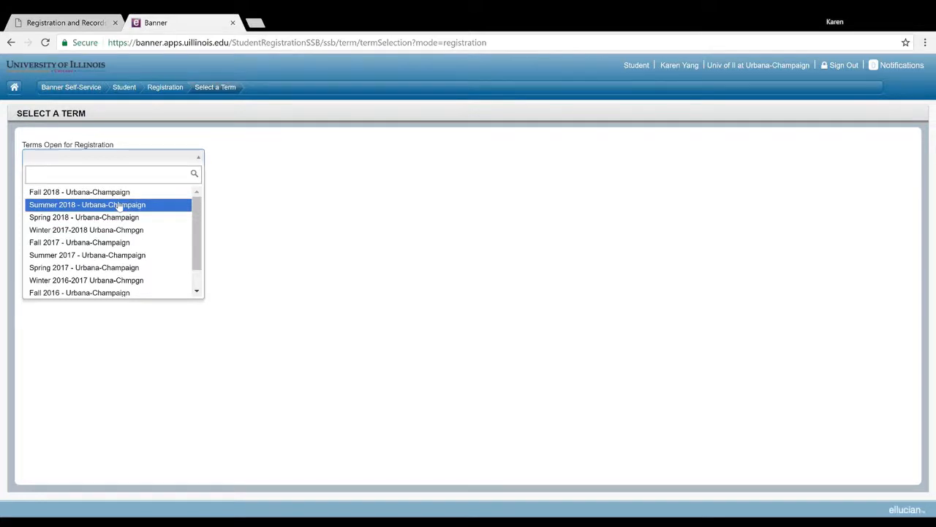
mouse_move(58, 211)
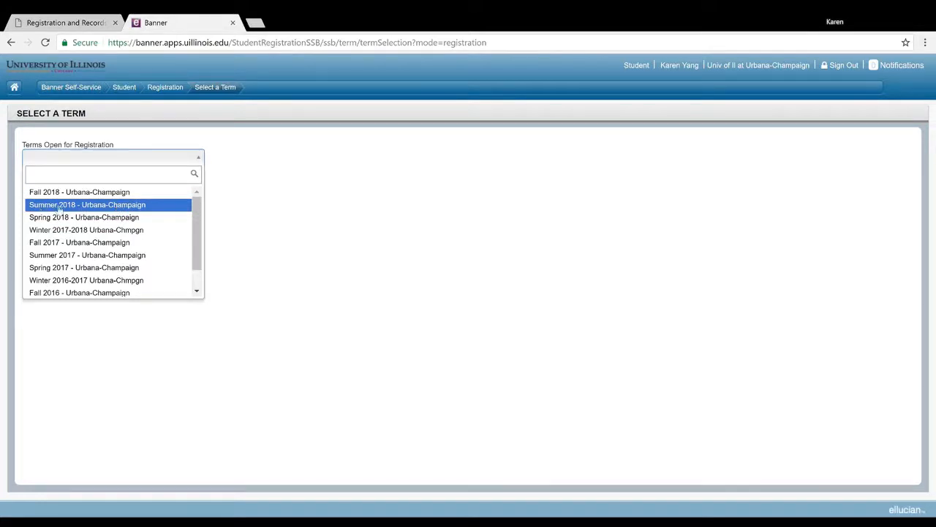
left_click(79, 192)
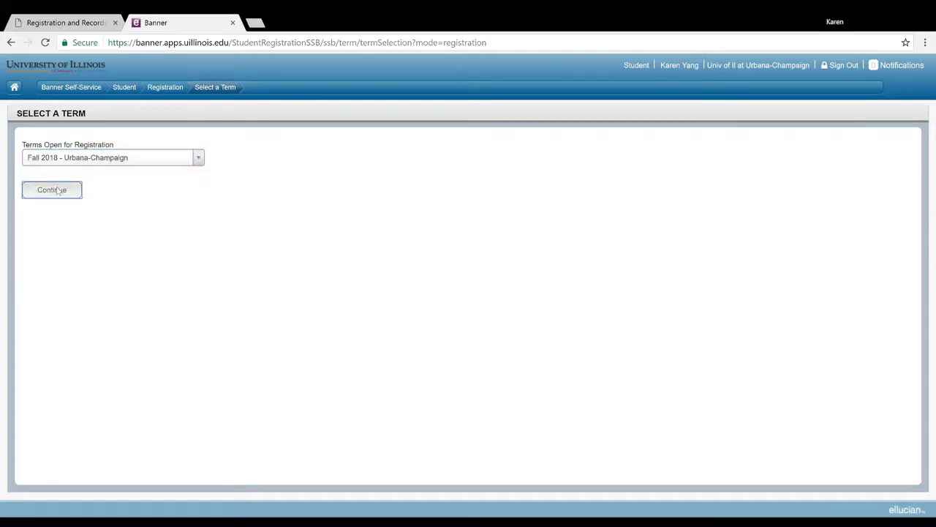
left_click(52, 190)
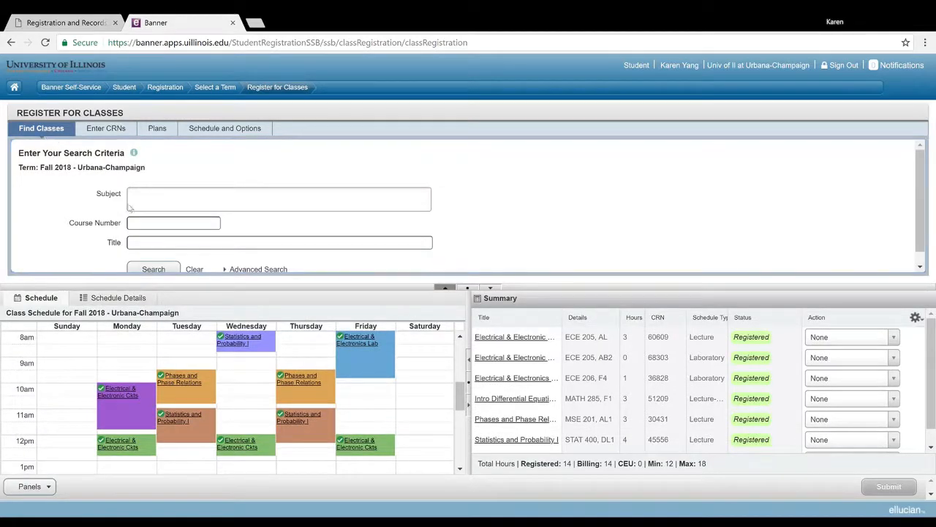
Step: Set the class search subject to Engineering and move to the Course Number field
left_click(278, 199)
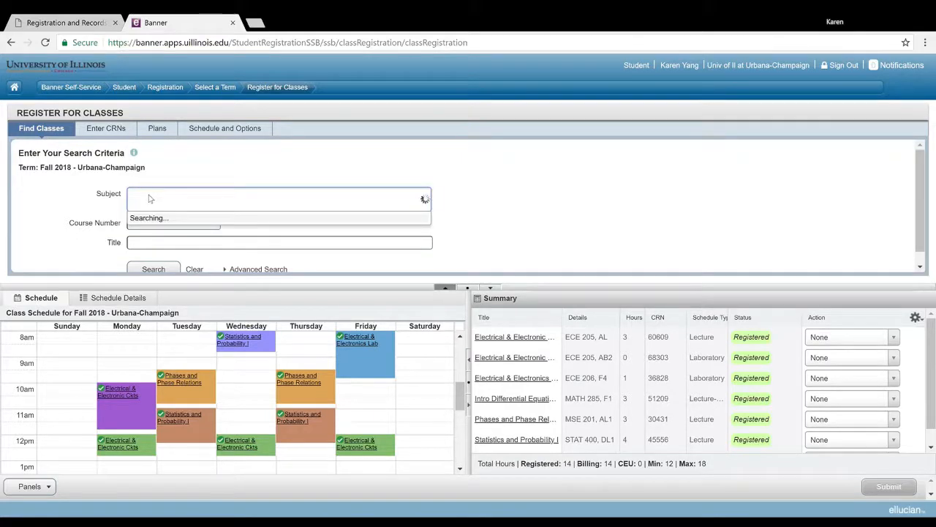
left_click(277, 199)
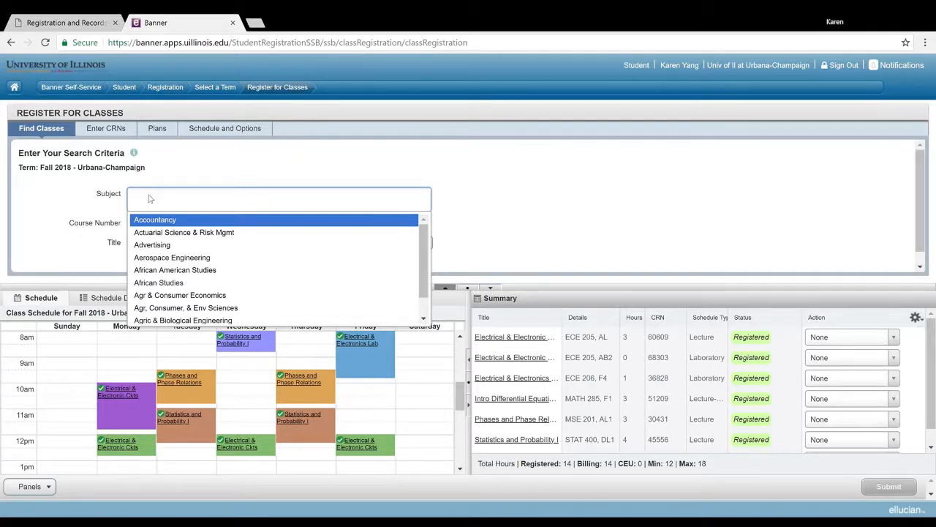
type("engineeri")
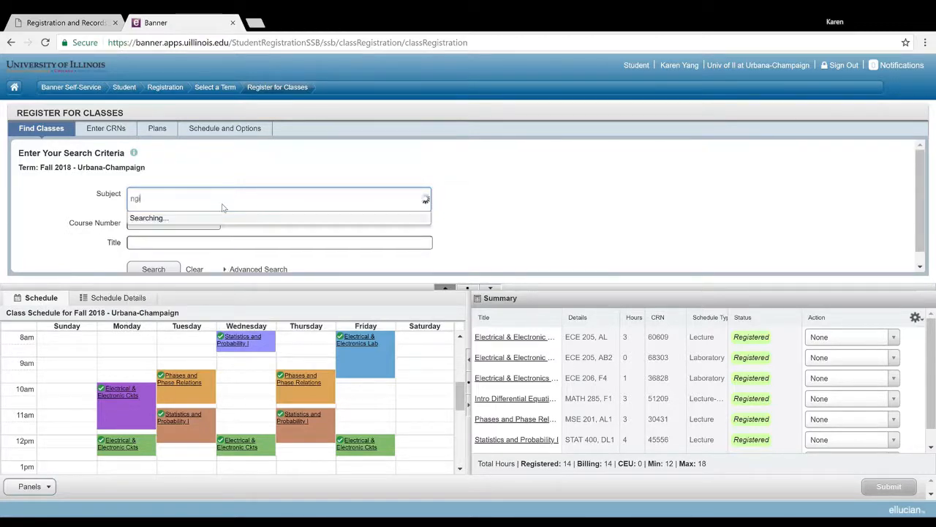
type("en")
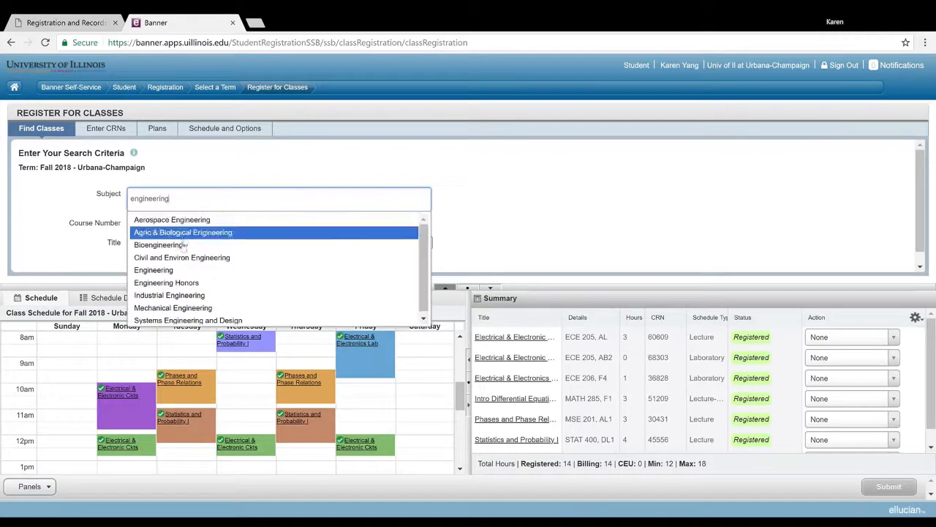
left_click(153, 270)
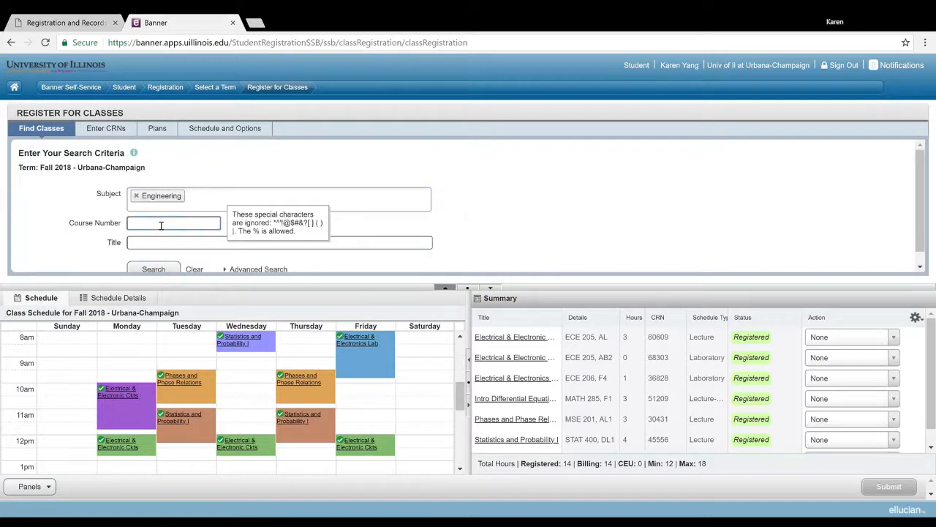
left_click(152, 270)
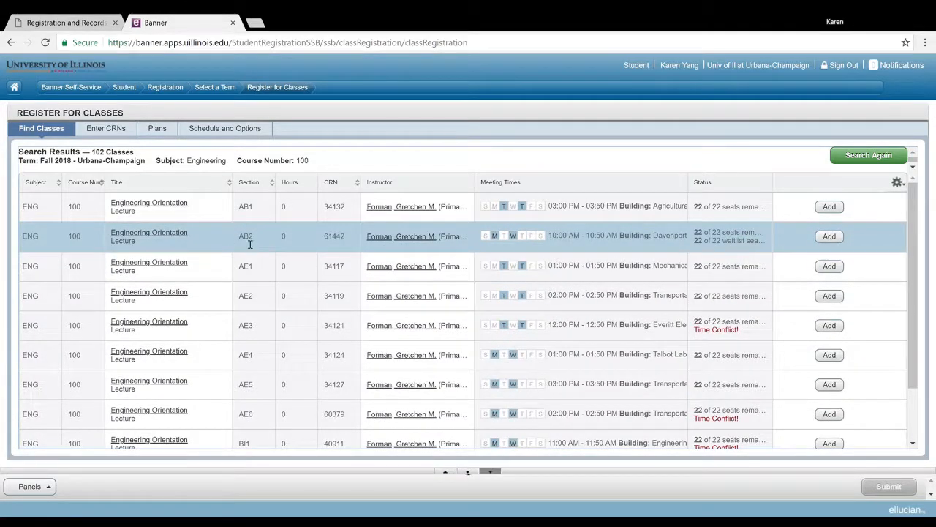
mouse_move(207, 378)
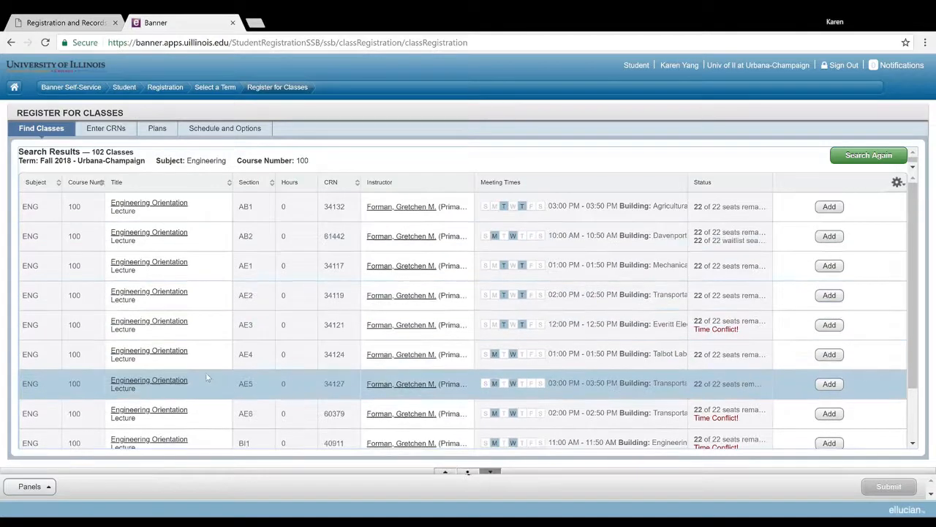
Step: Page forward through Engineering 100 results to page 8 where section MS1 appears
scroll("down", 3)
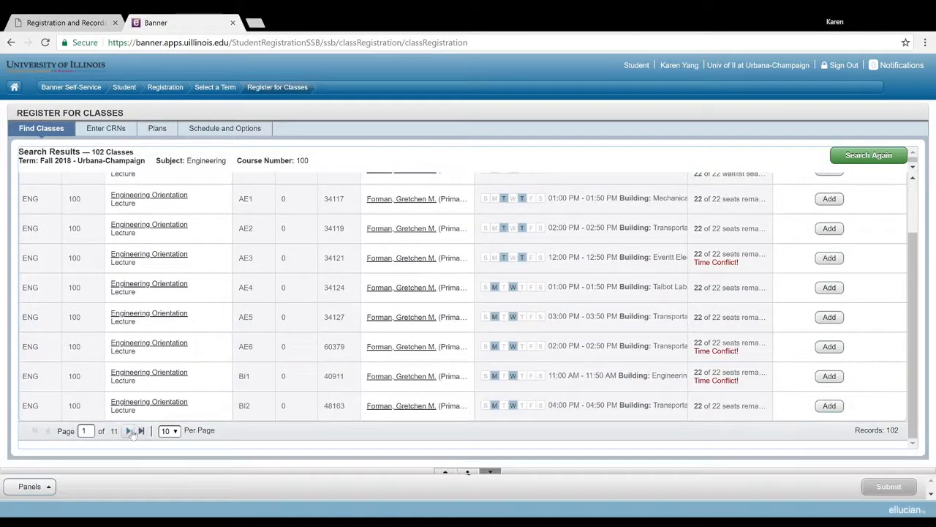
left_click(129, 430)
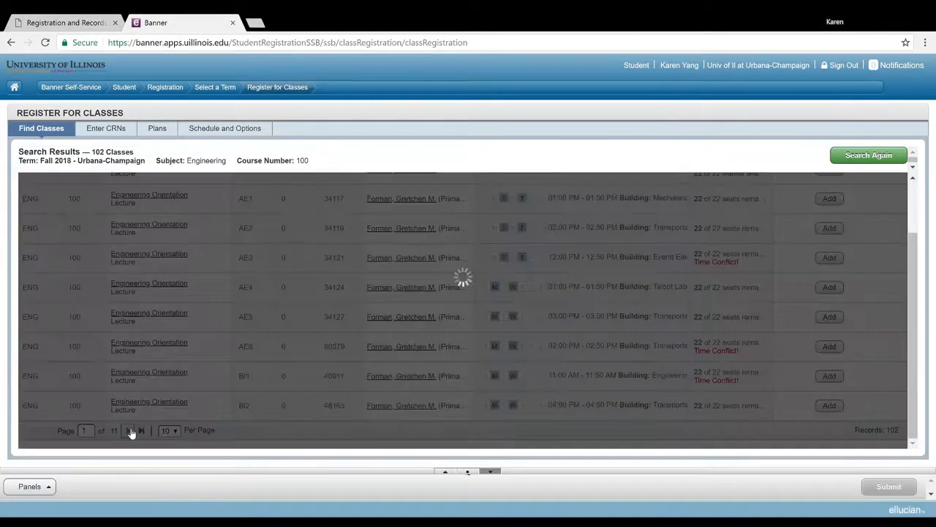
left_click(127, 430)
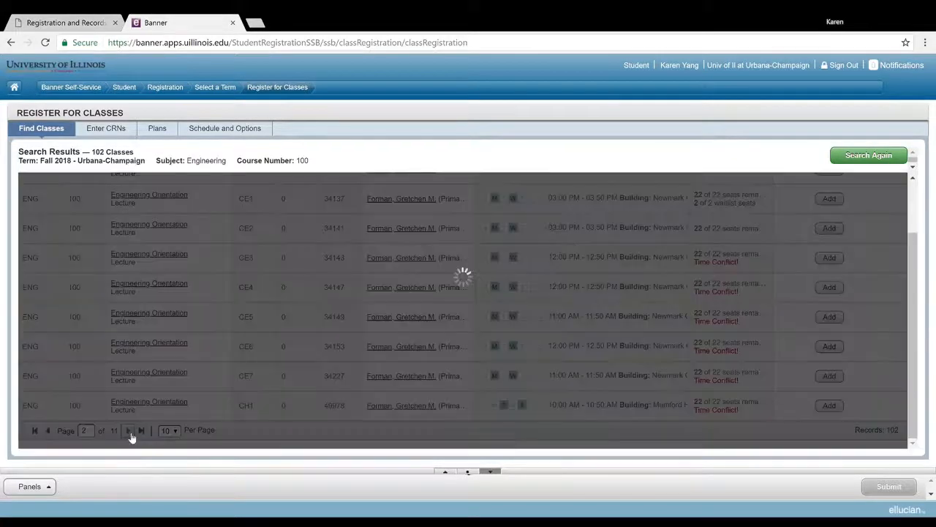
left_click(128, 431)
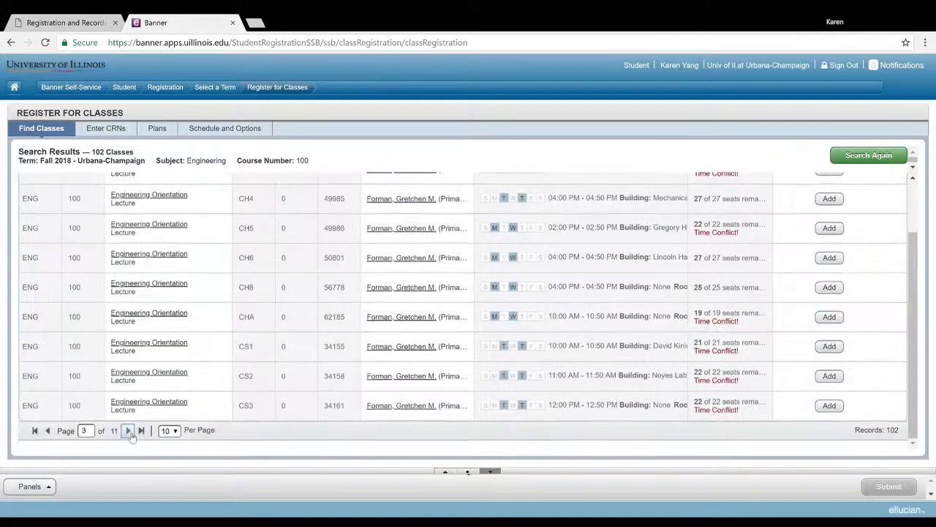
left_click(127, 430)
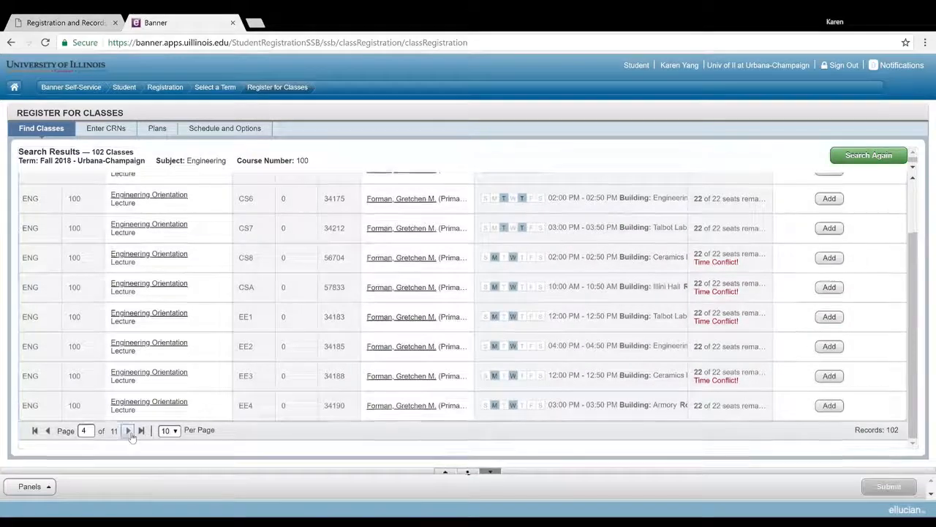
left_click(127, 430)
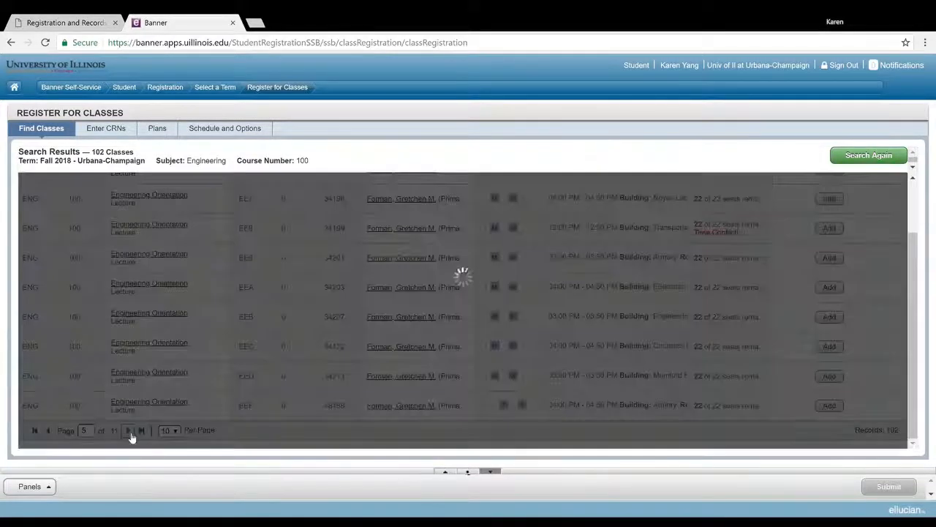
left_click(129, 430)
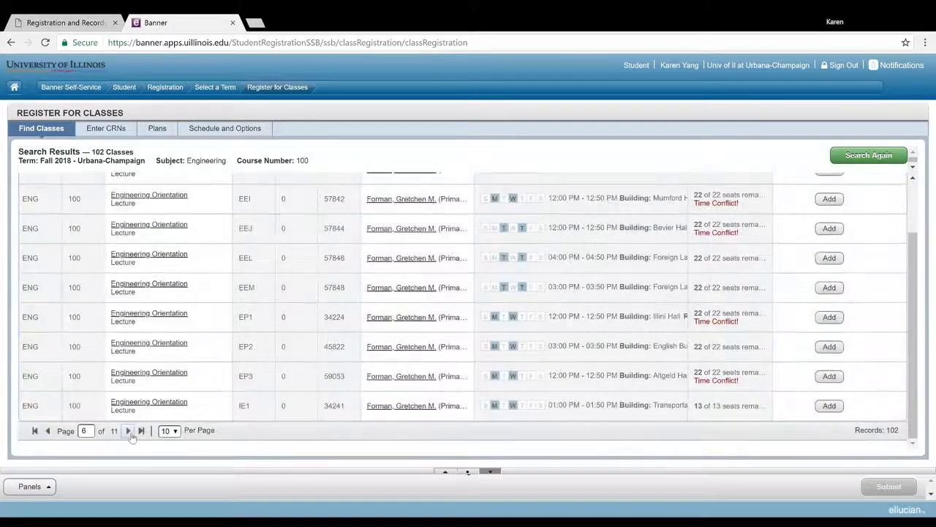
left_click(129, 430)
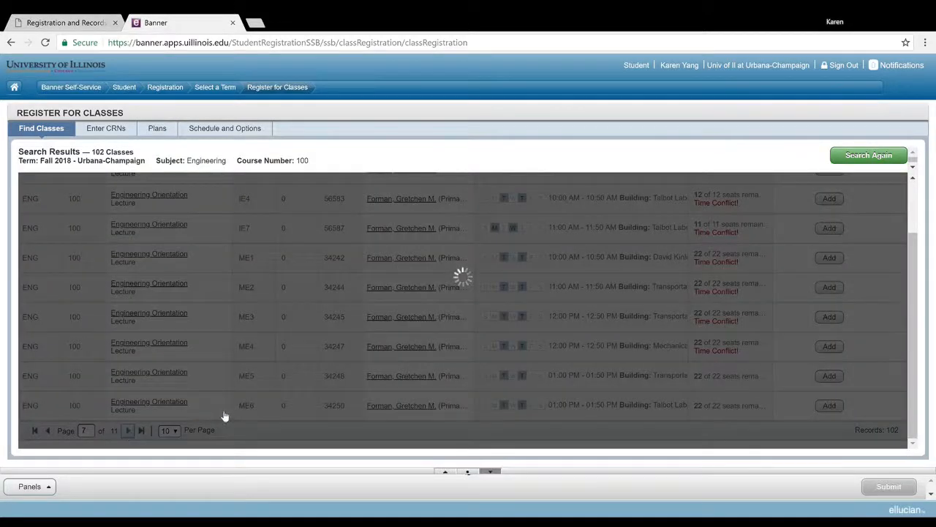
left_click(127, 430)
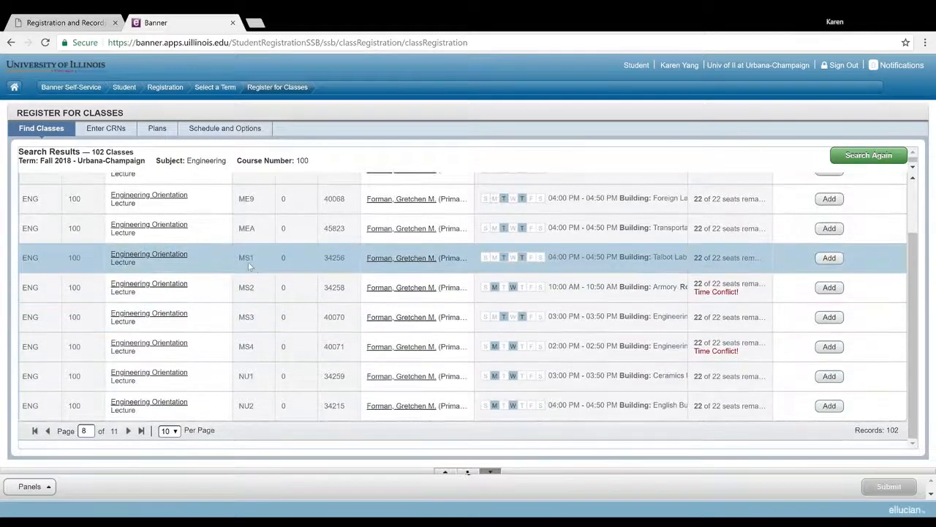
mouse_move(149, 228)
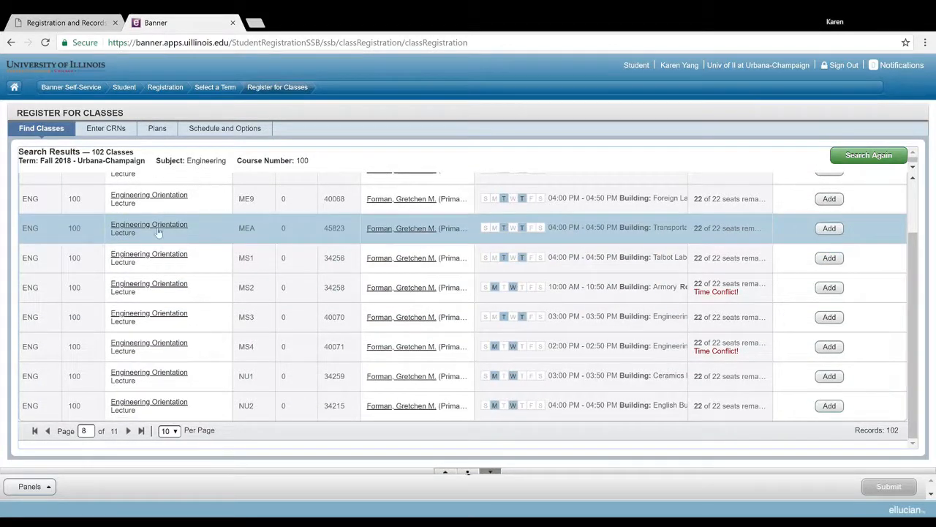
mouse_move(150, 258)
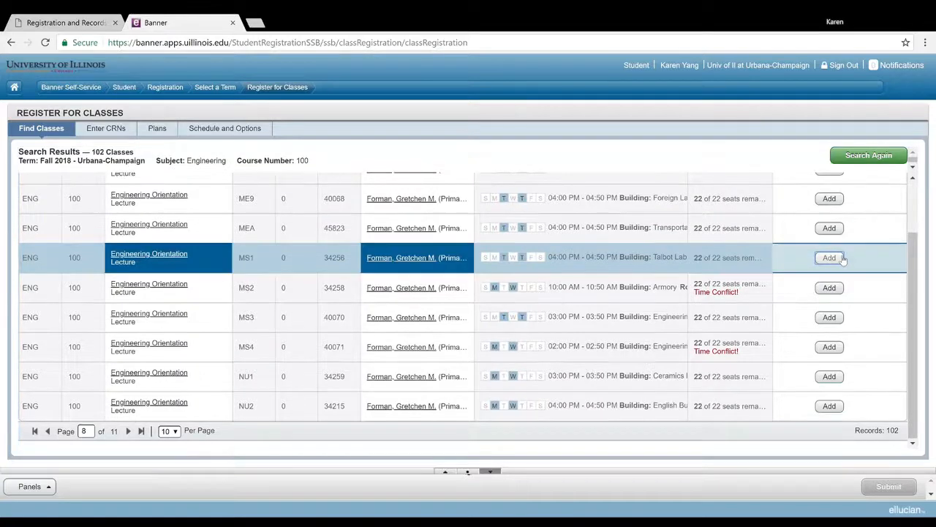
Step: Add ENG 100 section MS1 (CRN 34256) and submit, getting a Student Attribute Restriction error
left_click(828, 258)
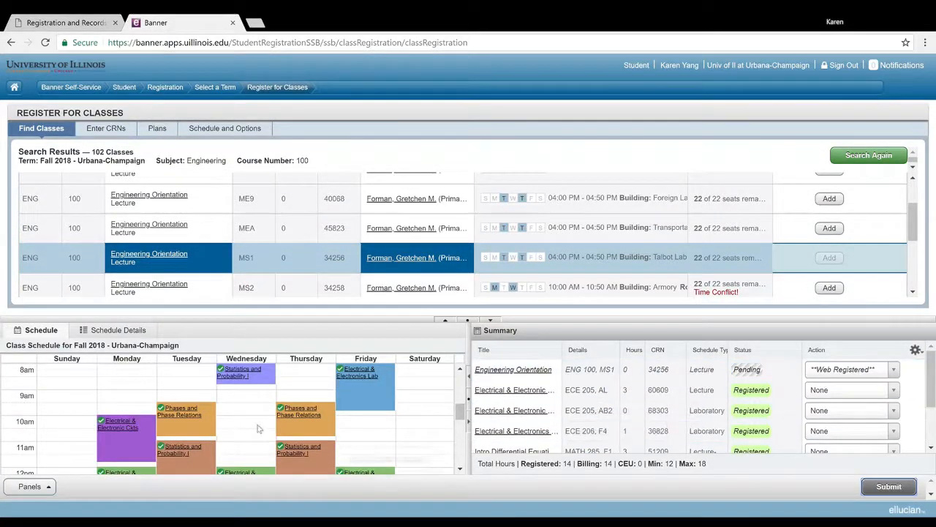
scroll("down", 3)
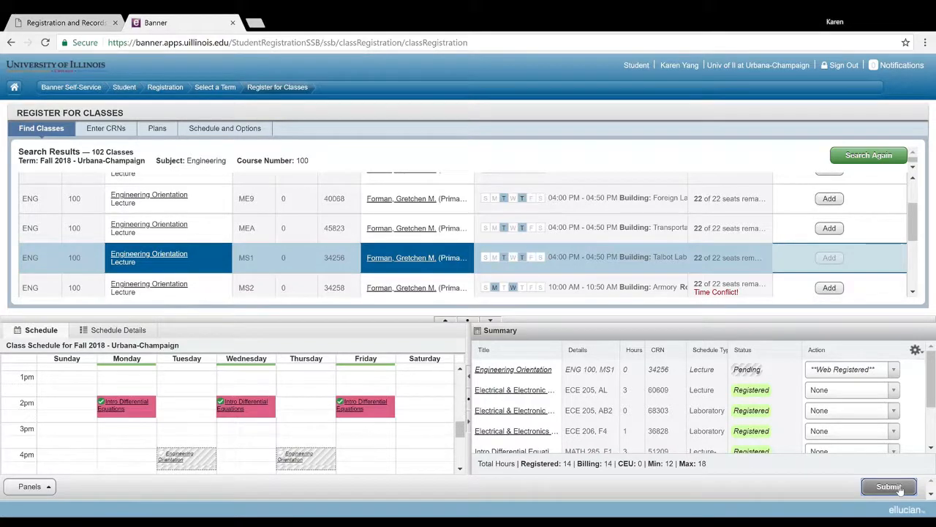
left_click(890, 486)
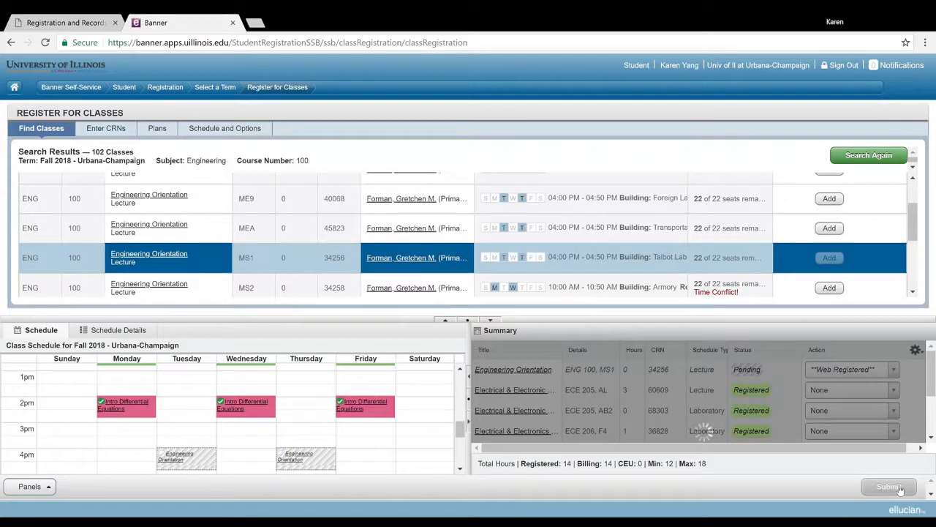
left_click(889, 486)
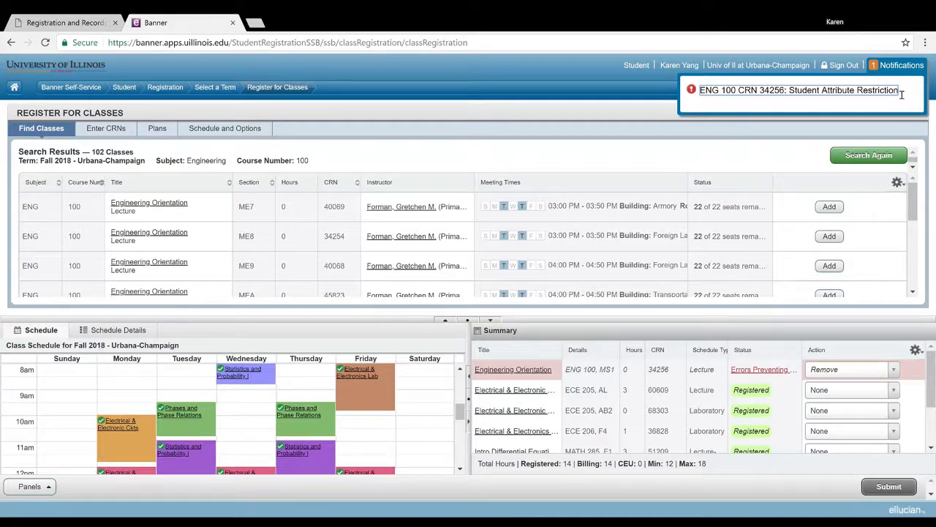
left_click(512, 369)
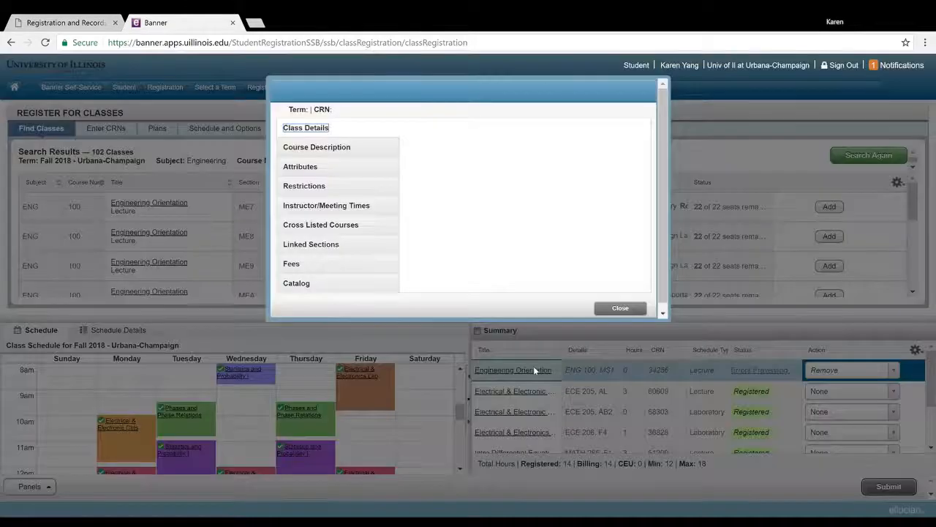
left_click(300, 166)
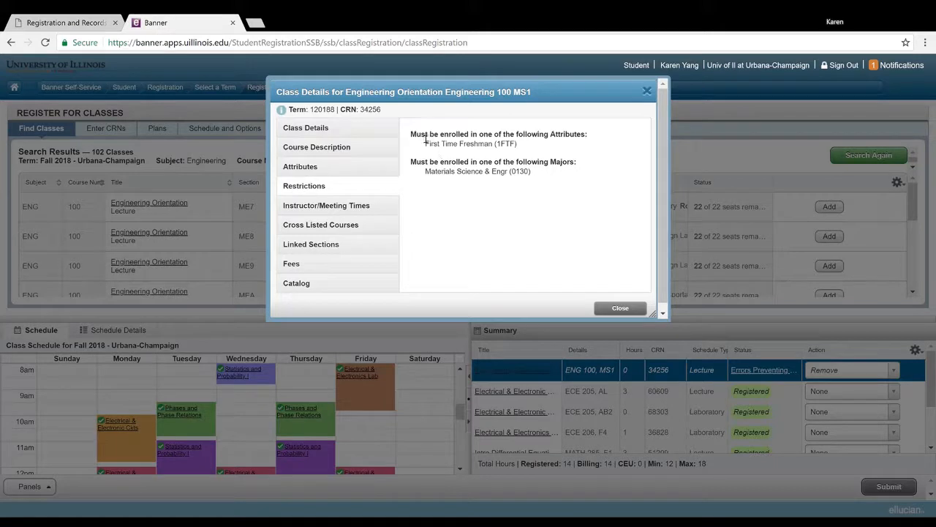
mouse_move(495, 149)
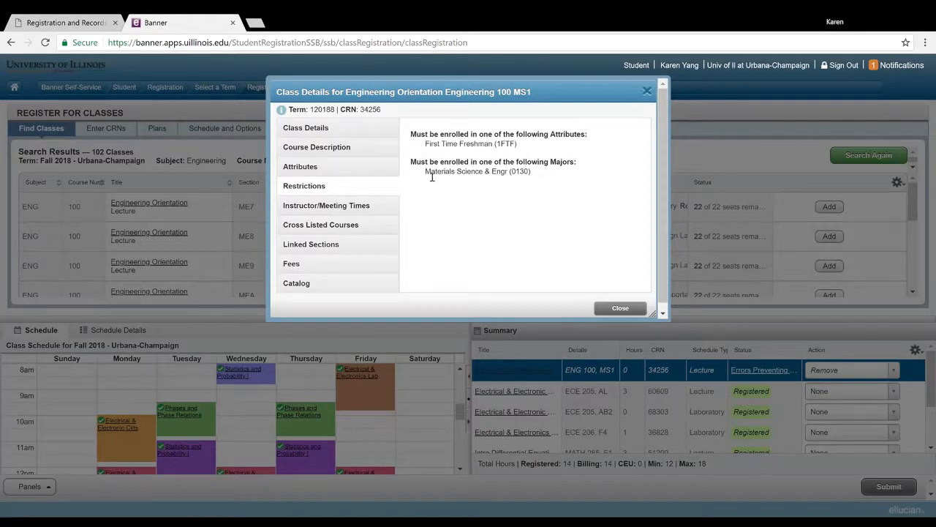
mouse_move(533, 179)
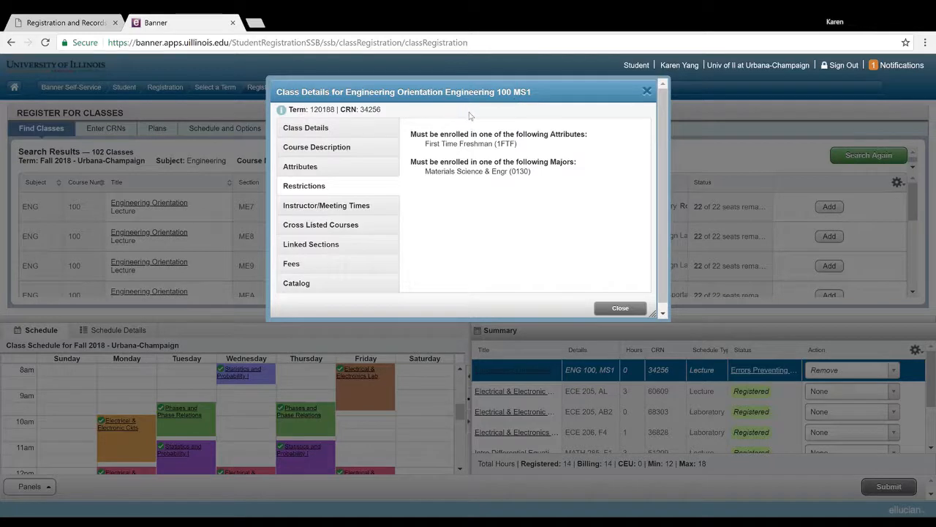
mouse_move(416, 170)
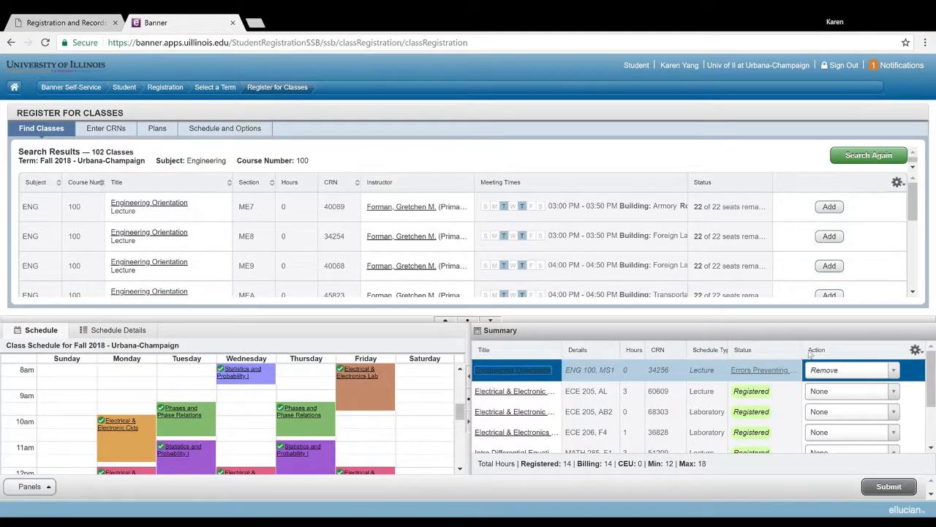
Step: Submit removal of the failed ENG 100 MS1 entry from the summary
left_click(852, 369)
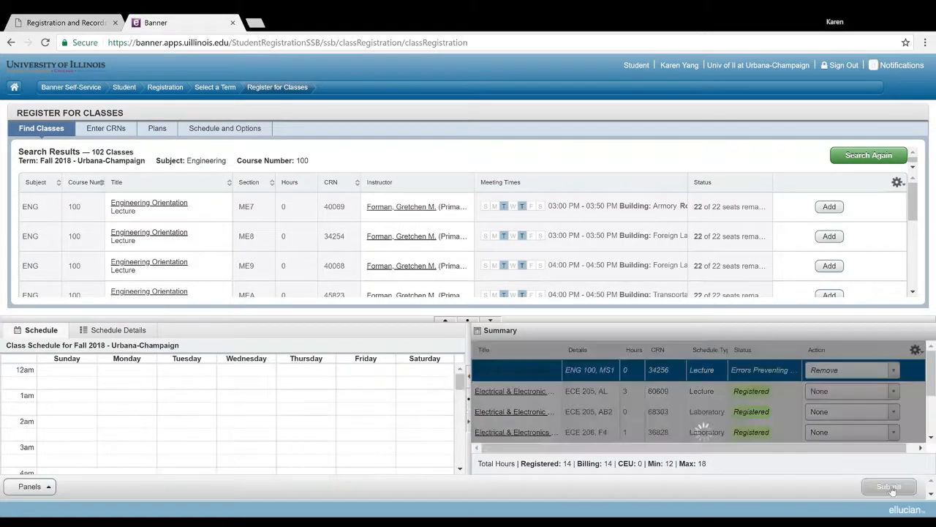
left_click(890, 486)
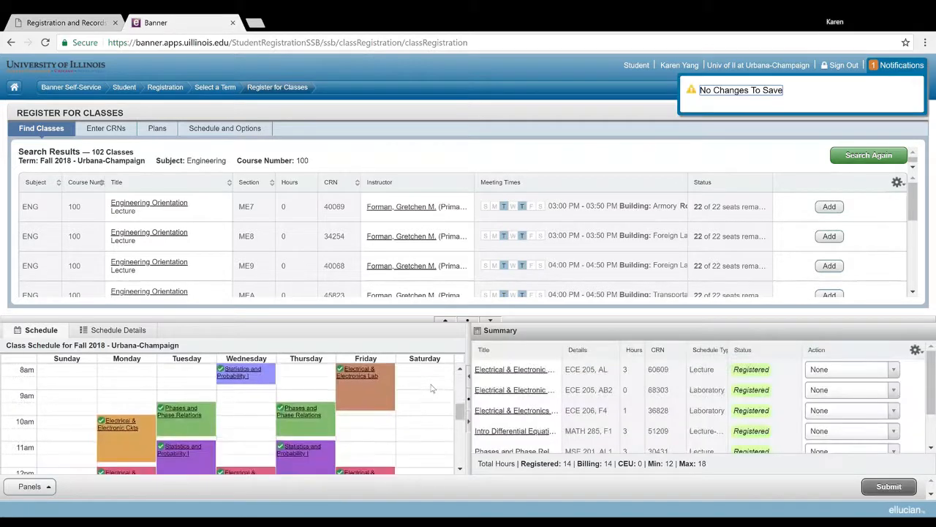
mouse_move(869, 155)
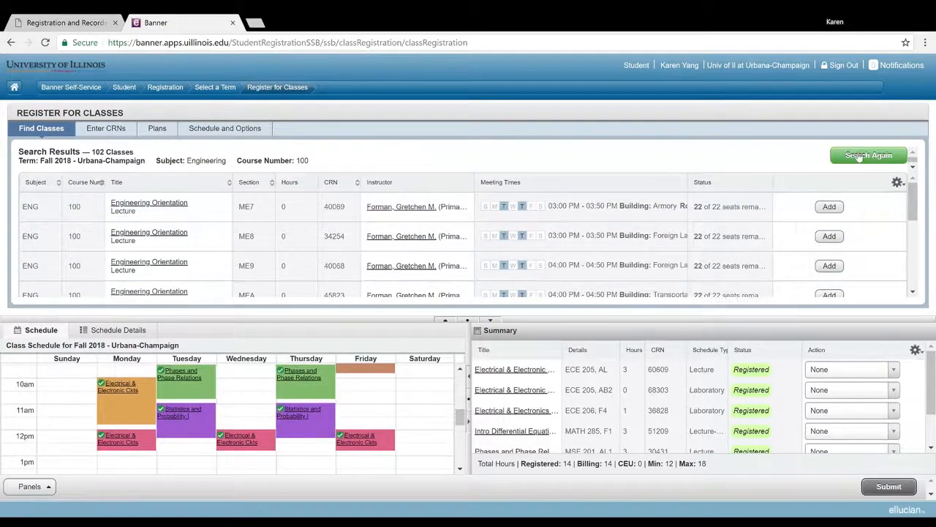
Step: Run a new search for Chemistry course 102 to list General Chemistry I sections
left_click(869, 156)
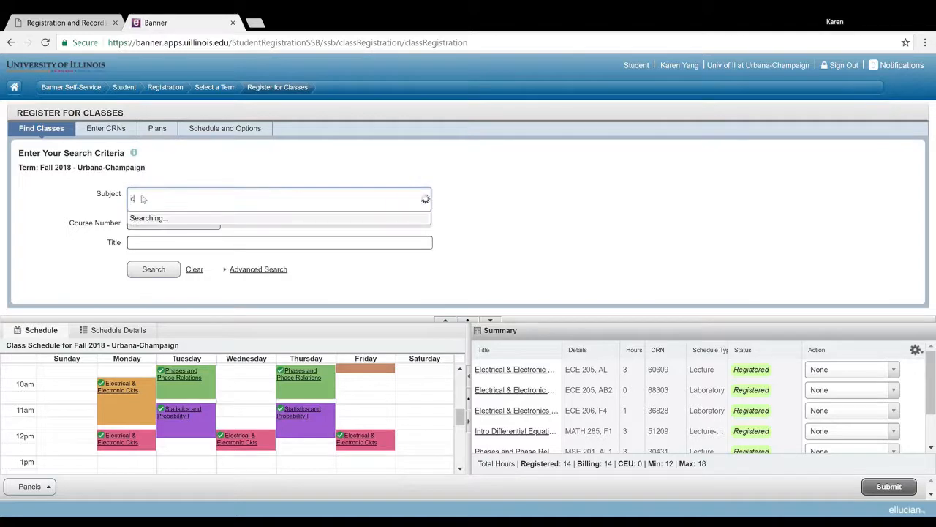
type("chemistry")
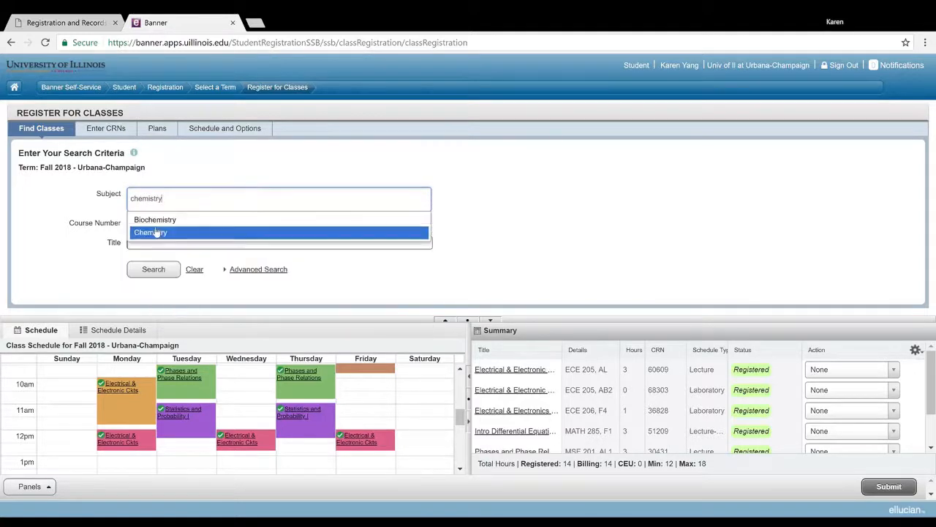
type("10")
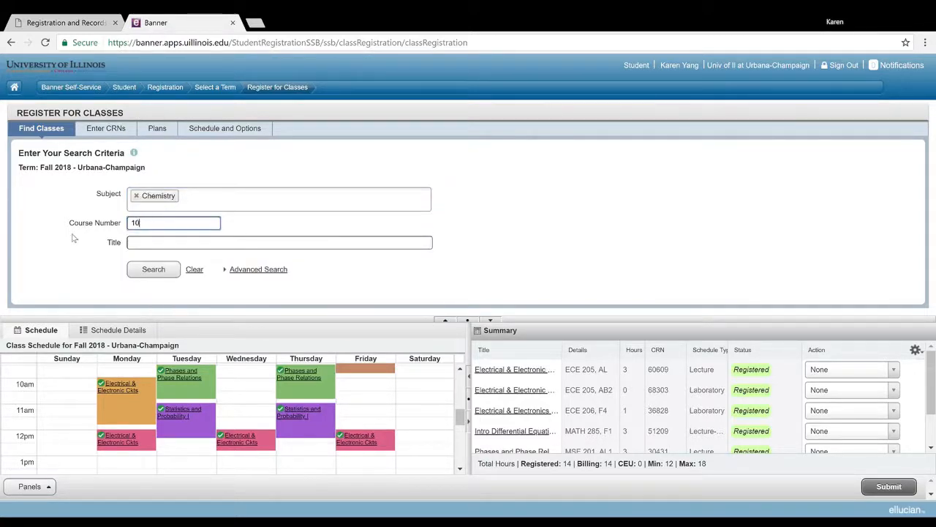
left_click(154, 270)
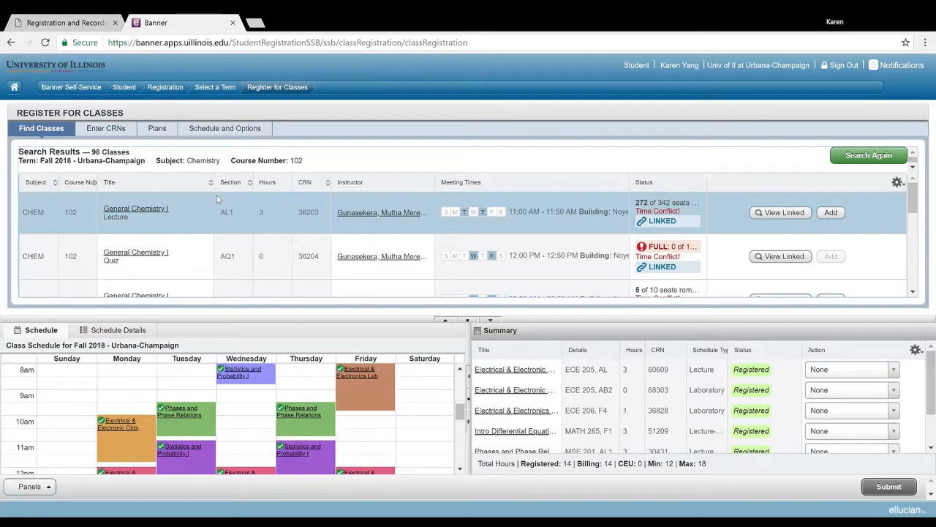
mouse_move(89, 257)
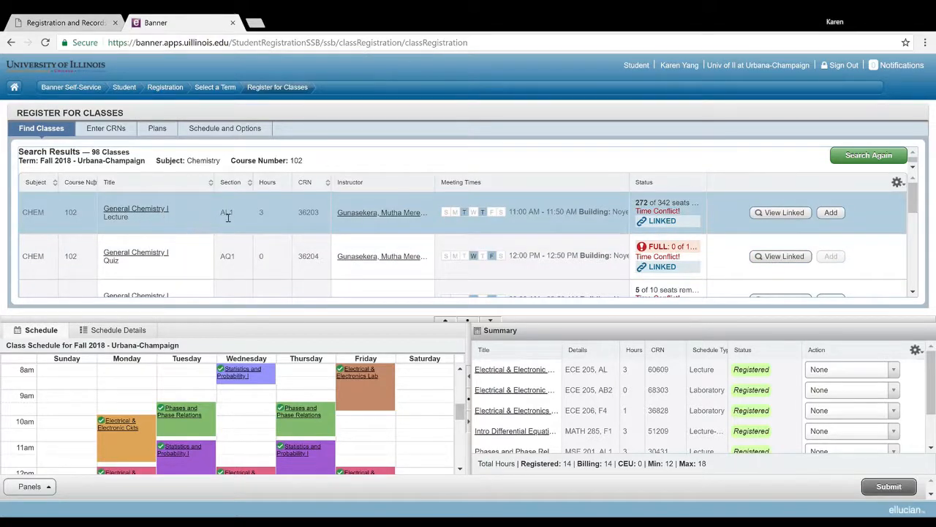
left_click(233, 213)
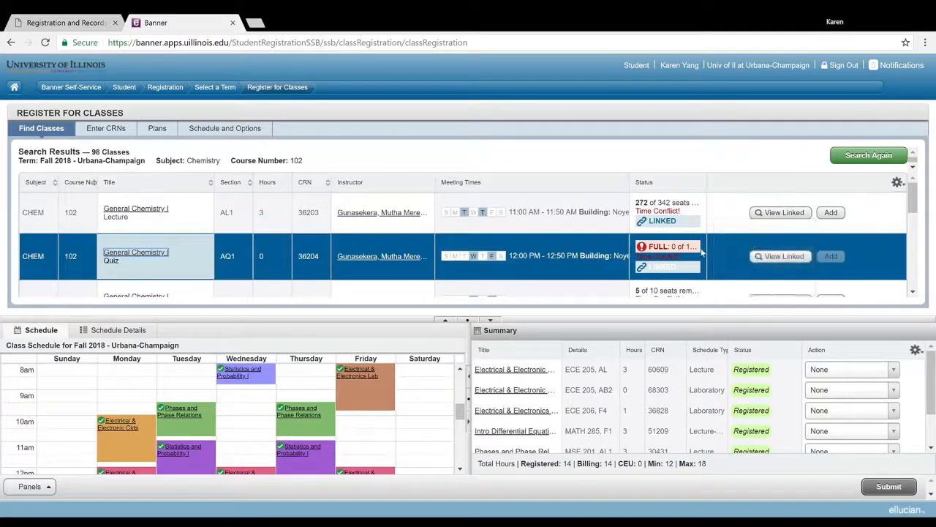
mouse_move(667, 256)
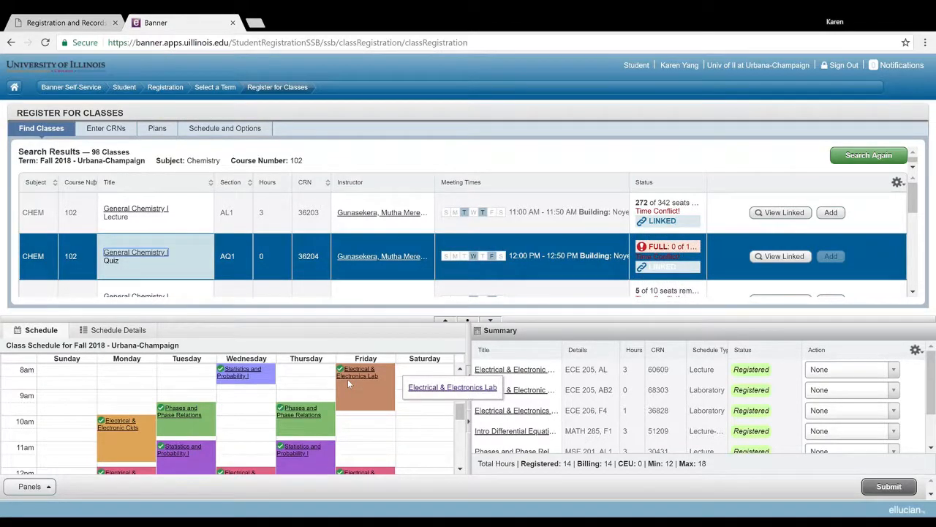
scroll("down", 3)
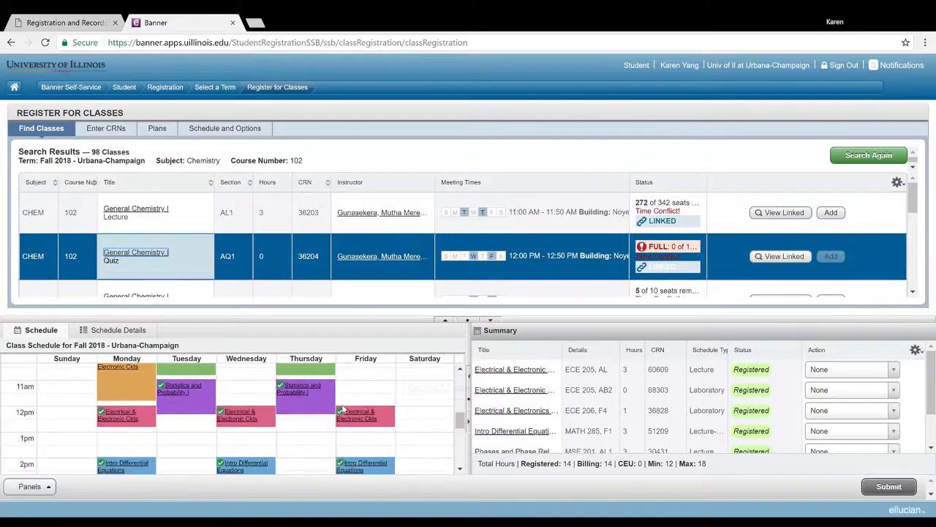
mouse_move(237, 416)
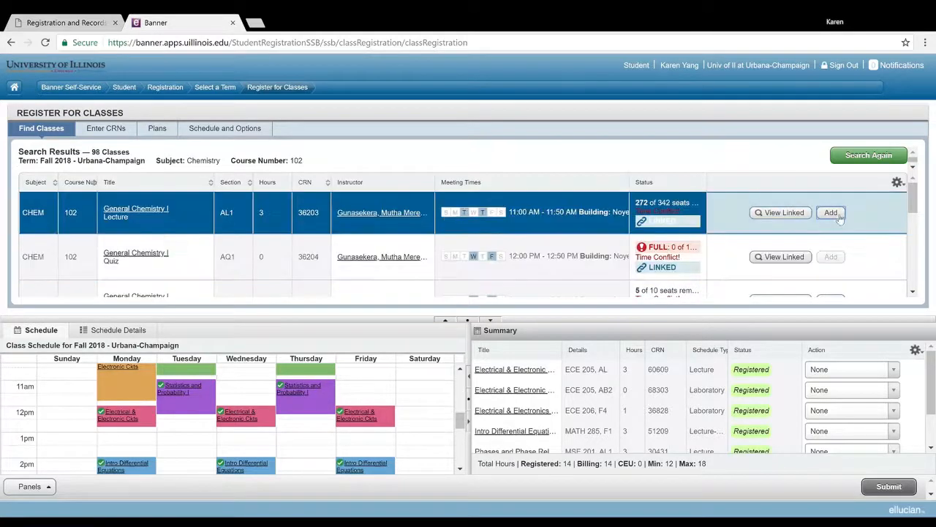
Step: Add CHEM 102 lecture CRN 36203 with quiz 36205 and submit, leaving both with registration errors
left_click(831, 212)
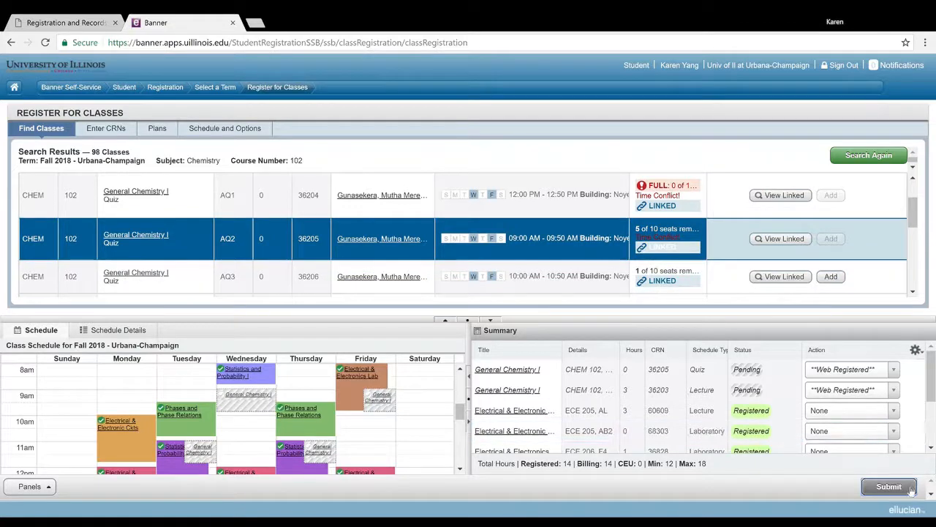
left_click(888, 486)
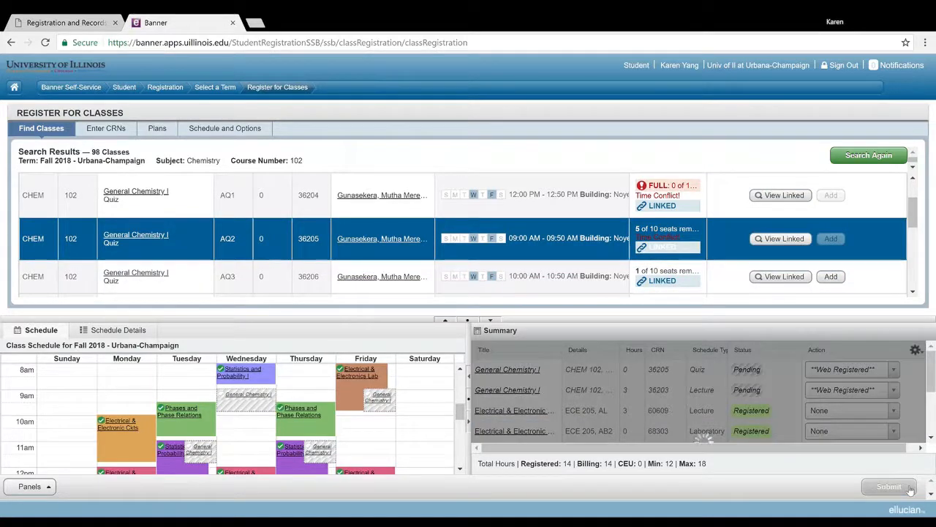
left_click(889, 486)
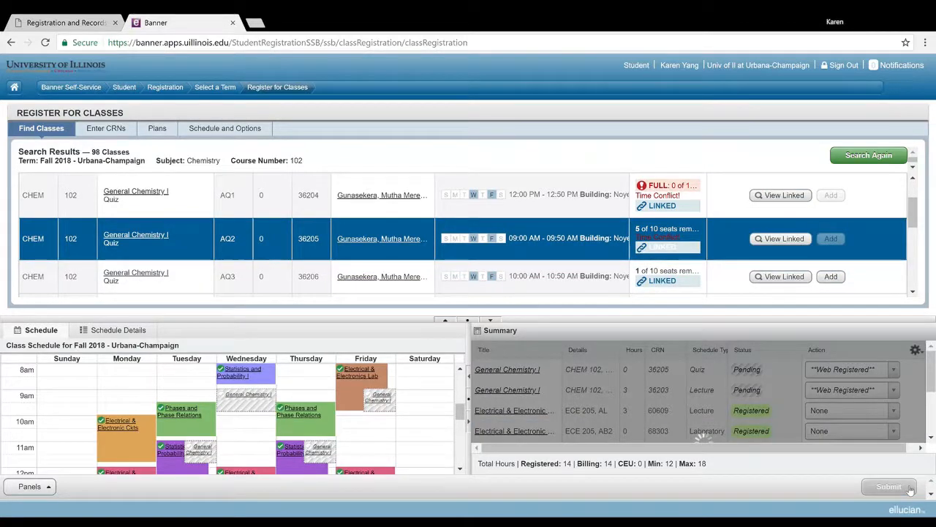
left_click(888, 486)
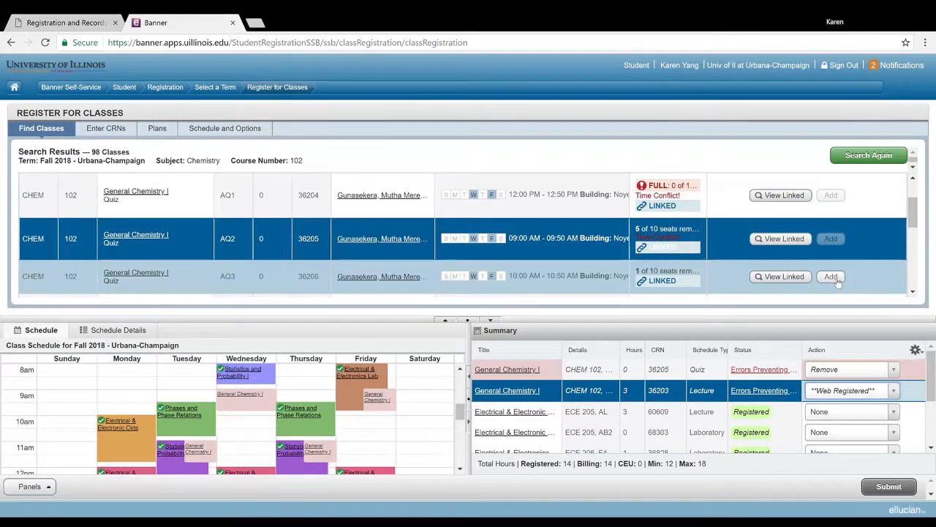
Step: Add quiz section AQ3 (CRN 36206) and submit, hitting linked-course and time-conflict errors
left_click(831, 275)
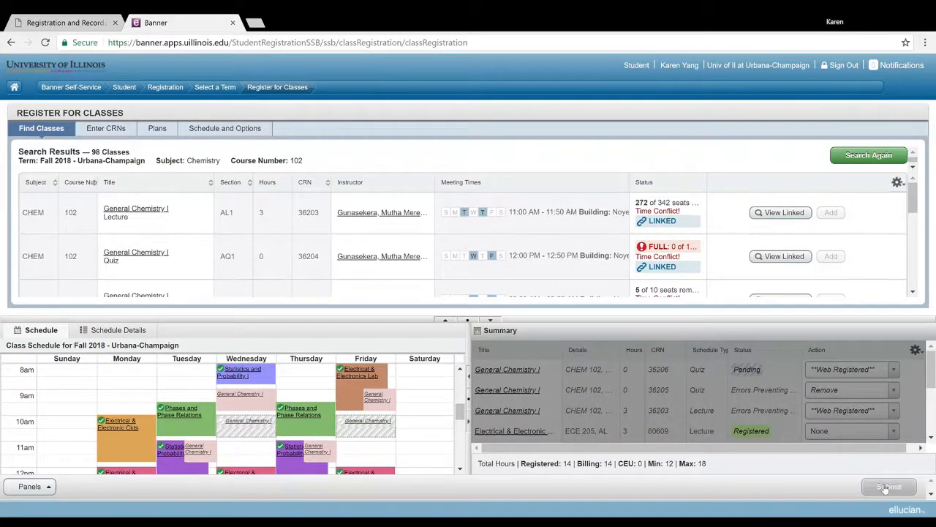
left_click(888, 485)
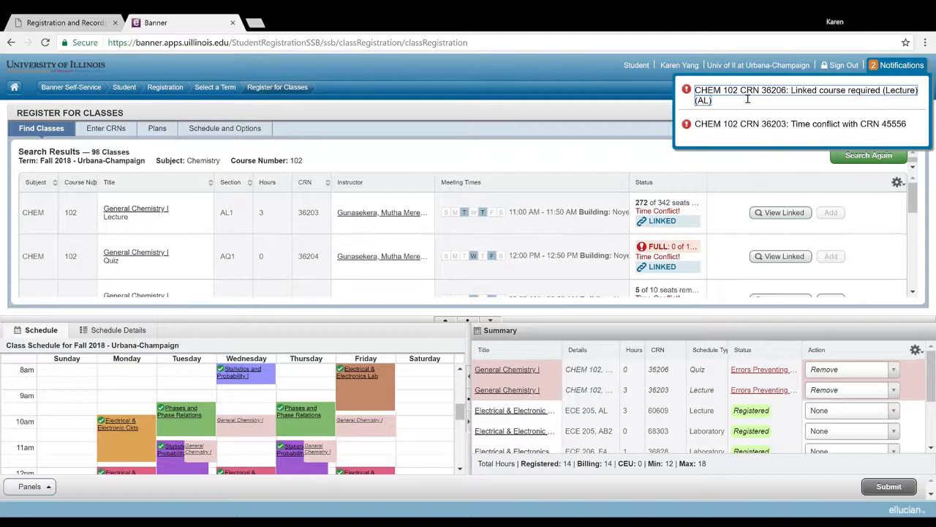
mouse_move(770, 138)
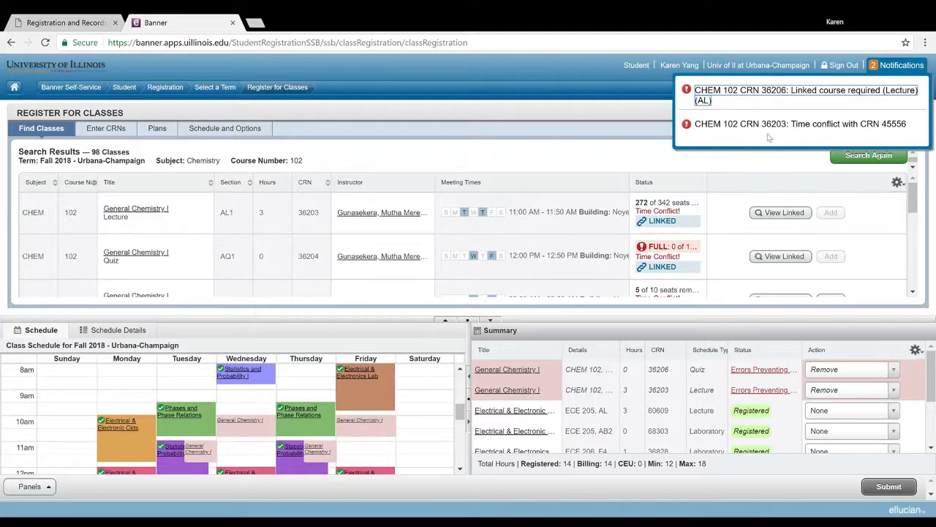
mouse_move(766, 130)
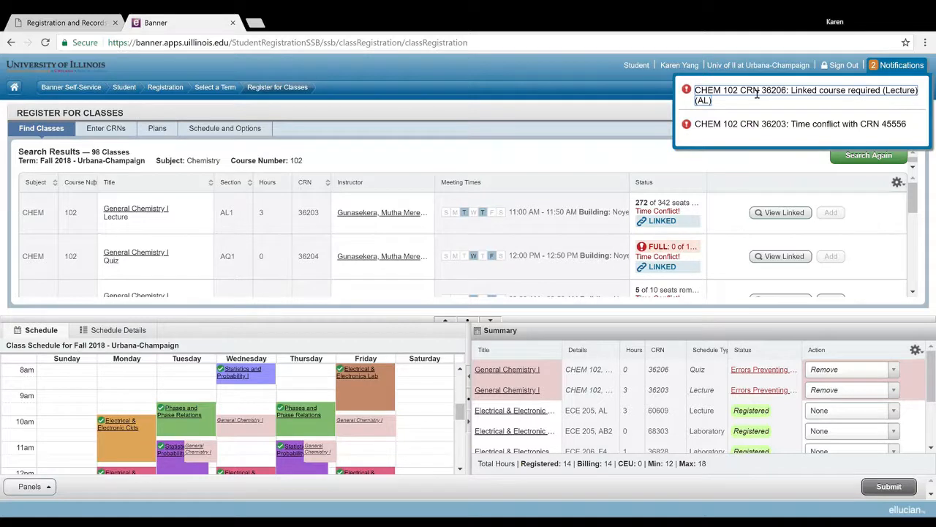
mouse_move(790, 113)
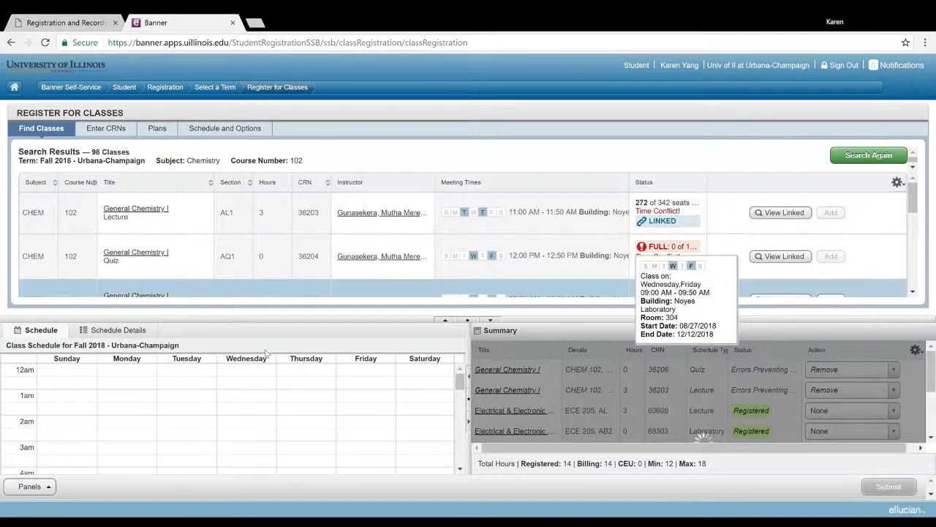
Step: Submit removal of the errored CHEM 102 rows and start a new search
left_click(888, 486)
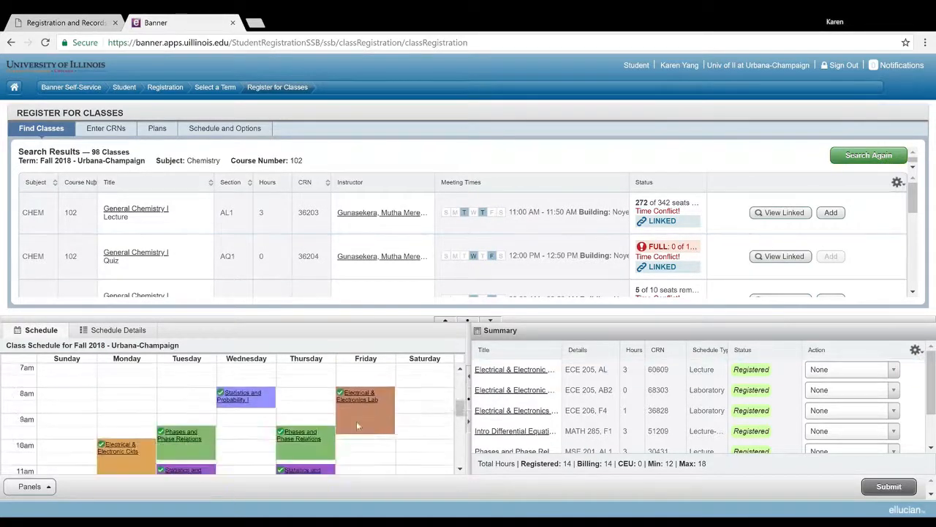
left_click(869, 155)
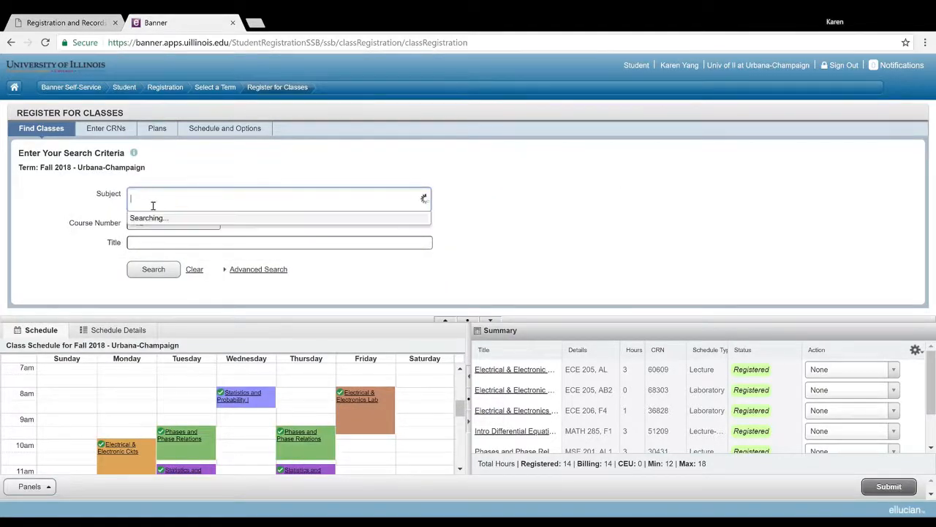
Step: Search Fall 2018 classes for subject Physics, course number 211
left_click(278, 198)
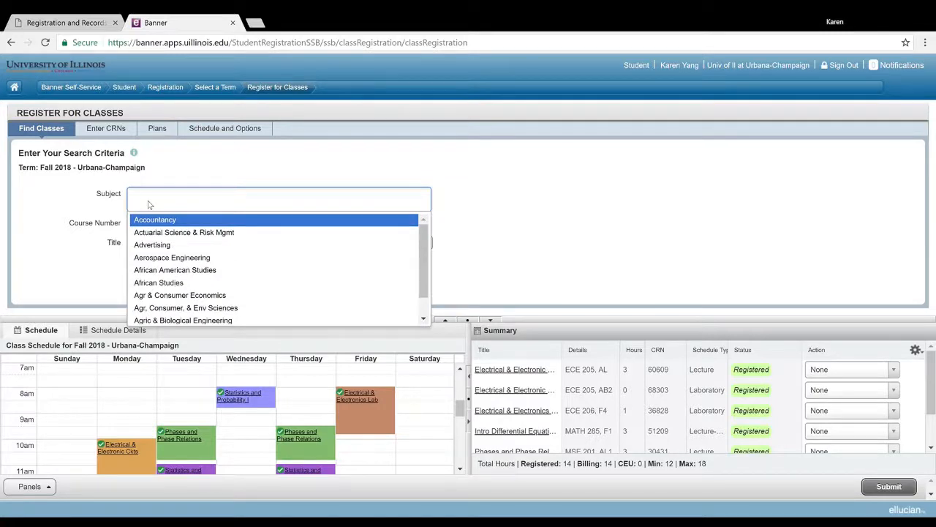
type("physics")
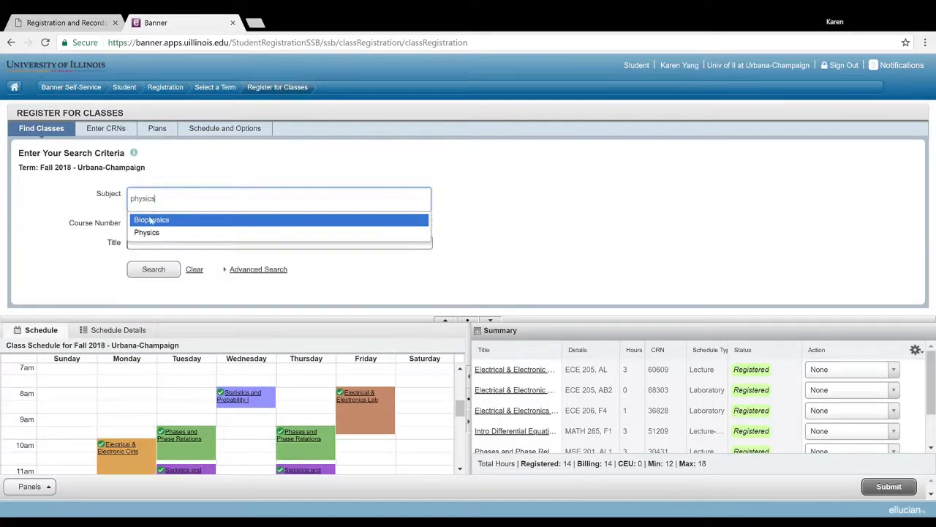
left_click(146, 231)
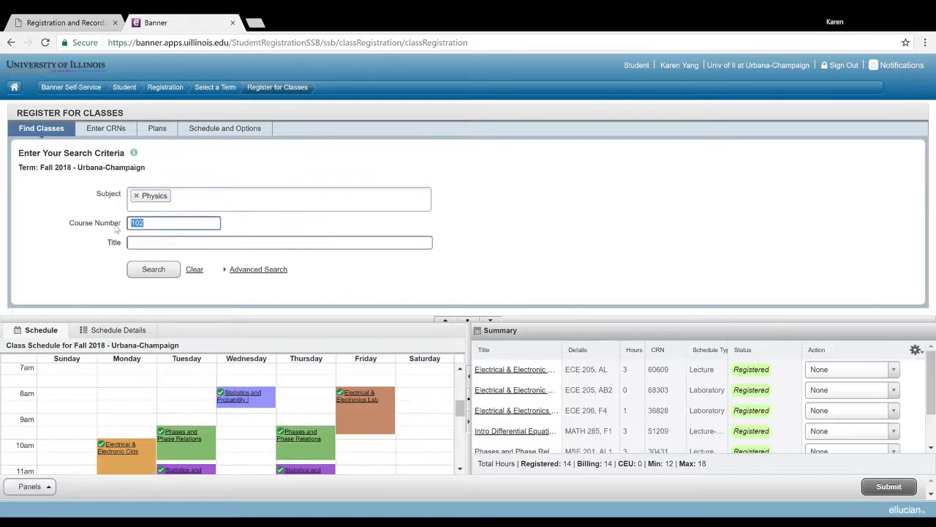
left_click(153, 269)
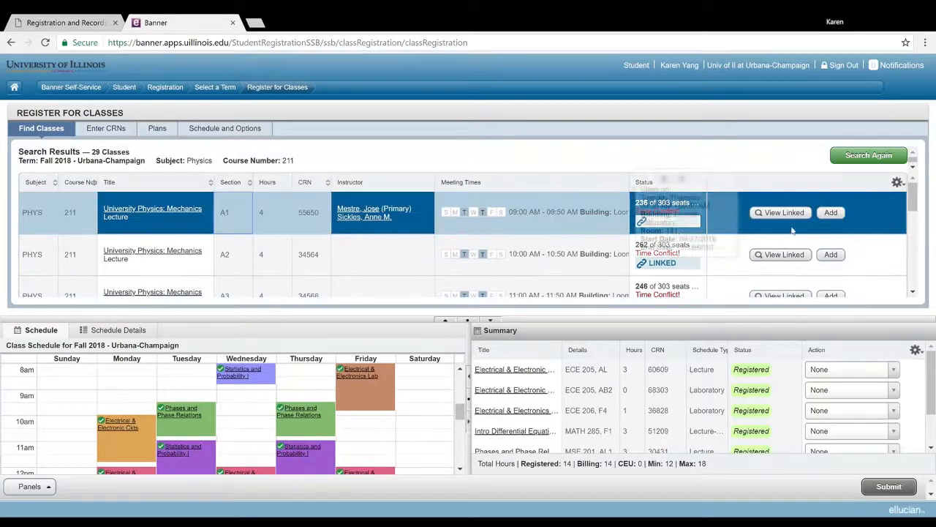
Step: Add Physics 211 lecture 55650, a discussion section and lab L2A (59143) to the summary
left_click(831, 212)
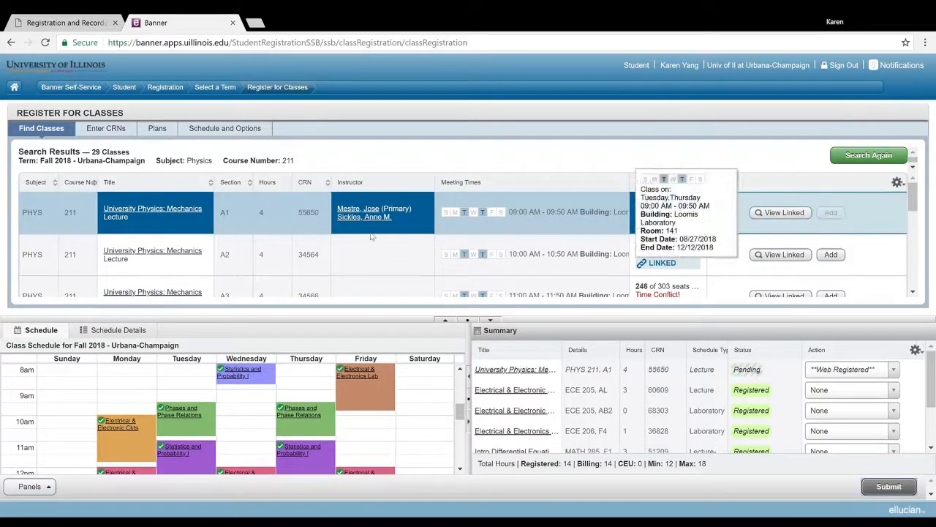
scroll("down", 3)
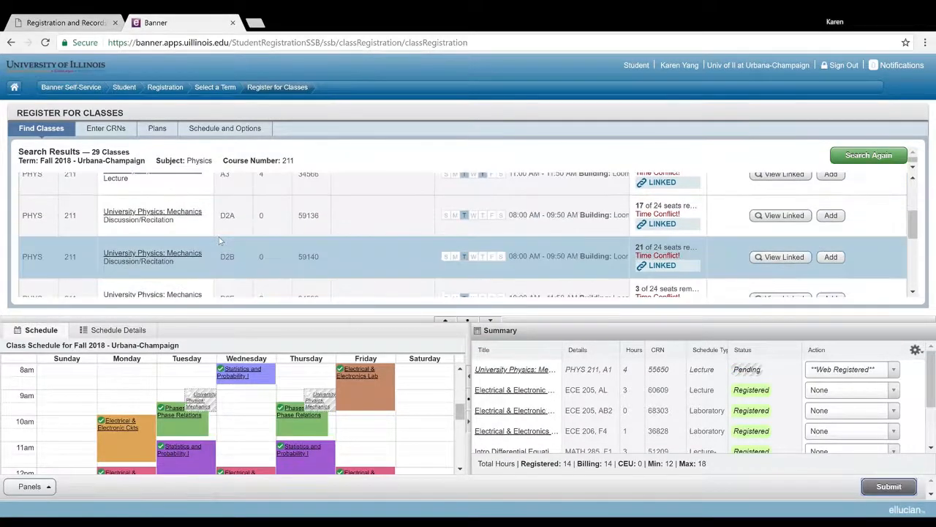
left_click(227, 215)
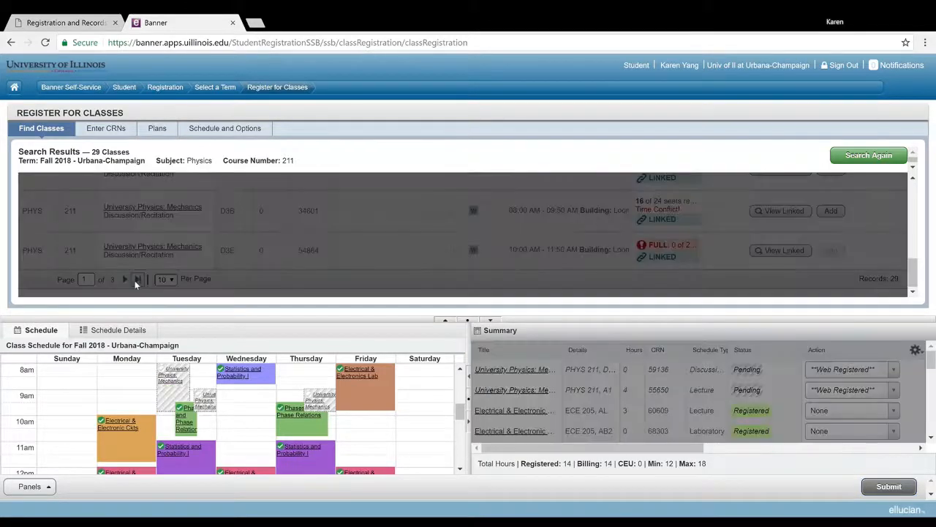
left_click(138, 278)
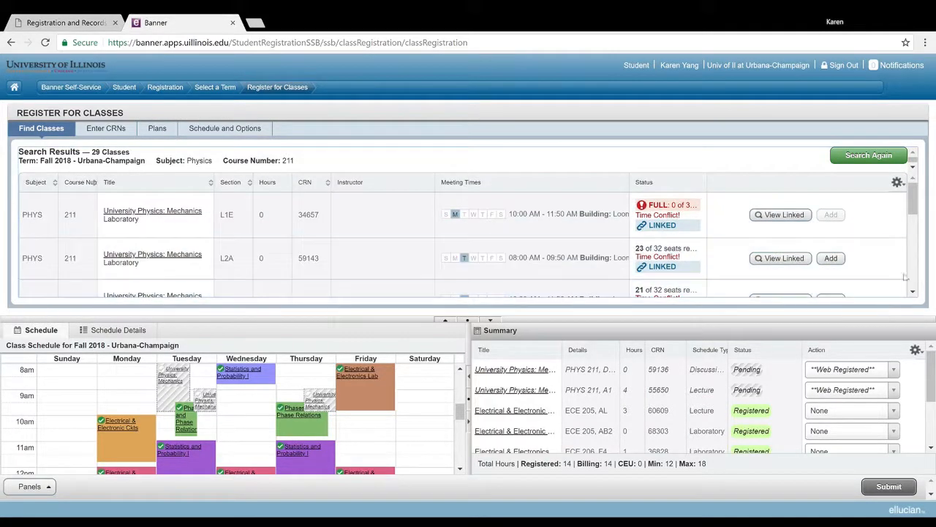
left_click(832, 257)
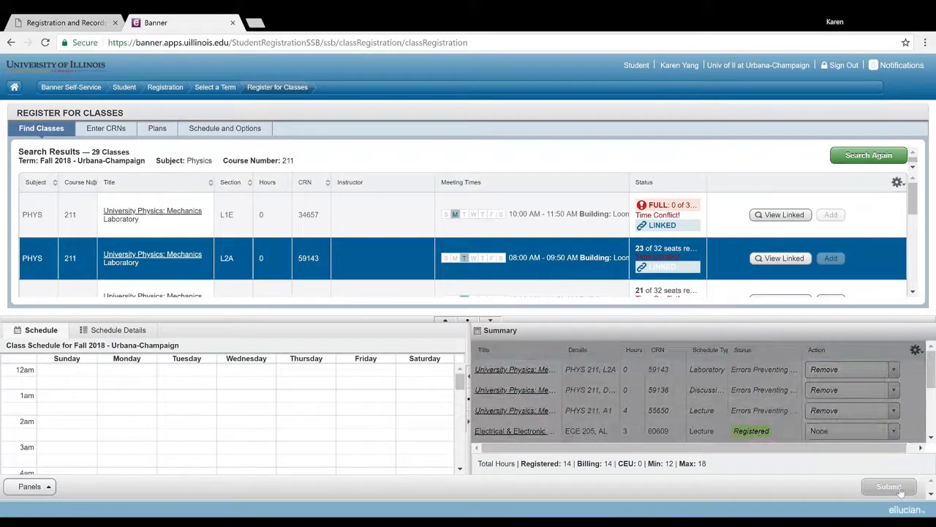
Step: Submit removal of the errored Physics 211 rows and review the remaining schedule
left_click(889, 486)
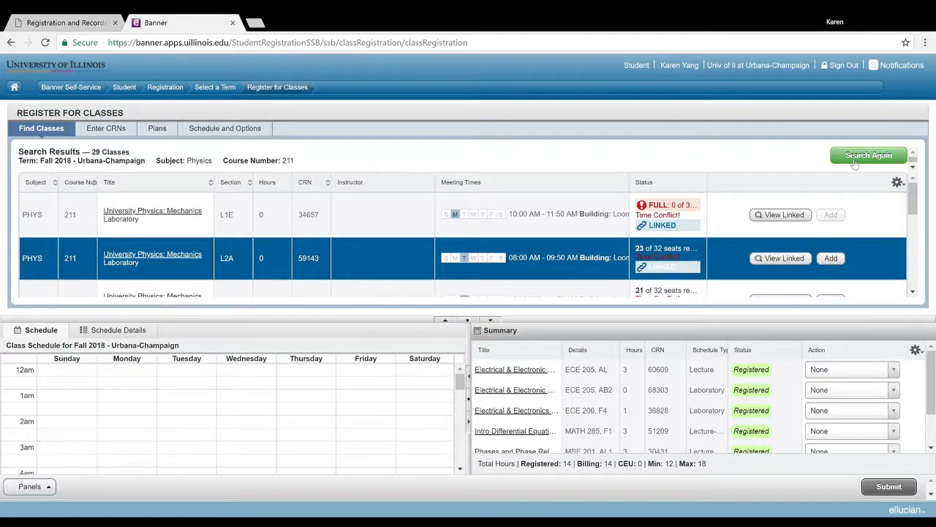
scroll("down", 3)
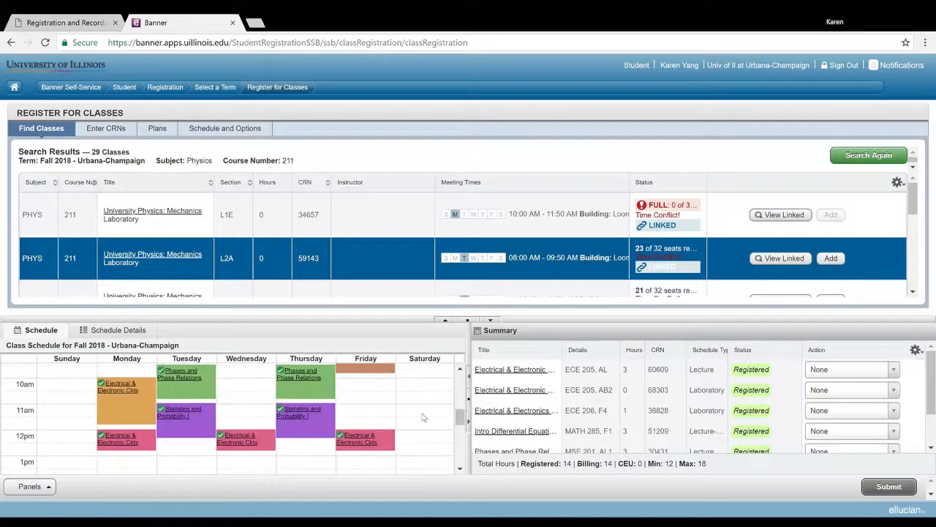
scroll("down", 3)
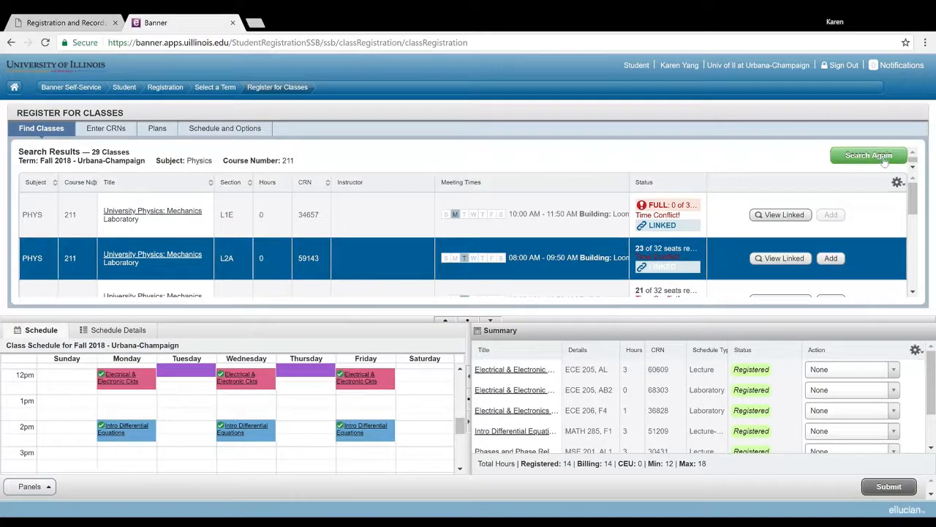
Step: Search again for subject Electrical and Computer Engr, course number 340
left_click(869, 155)
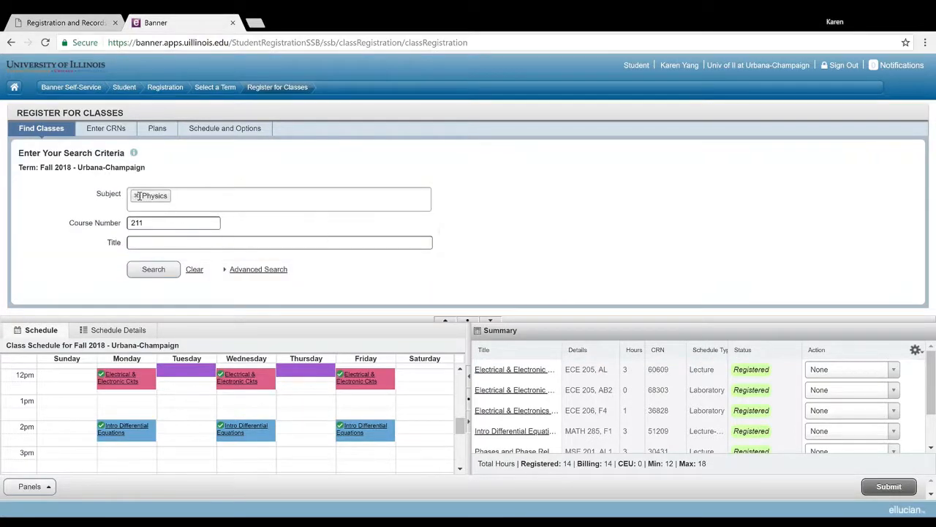
left_click(278, 199)
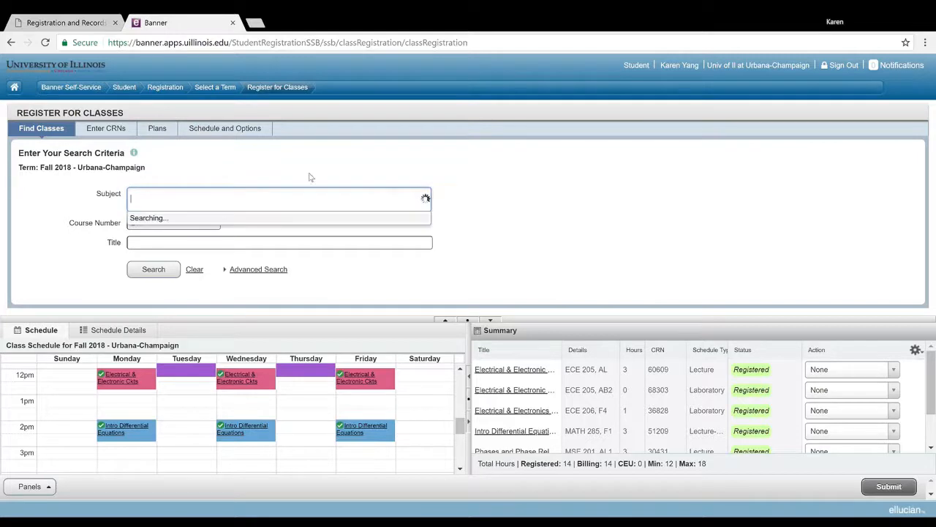
type("ece")
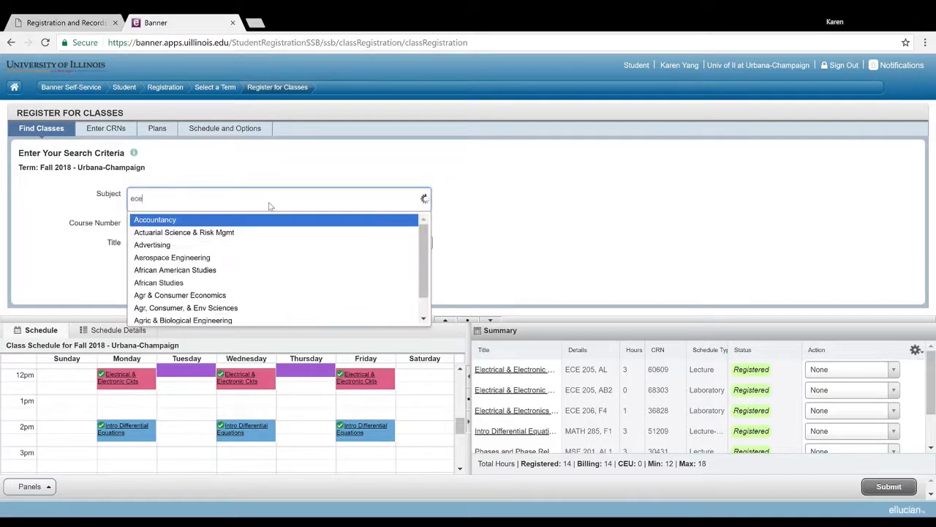
type("ece")
left_click(173, 223)
type("211")
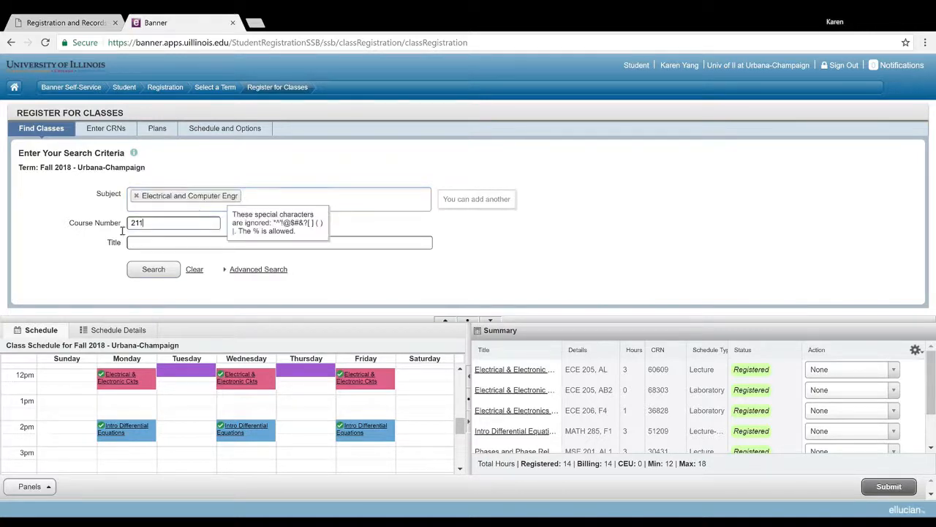
type("340")
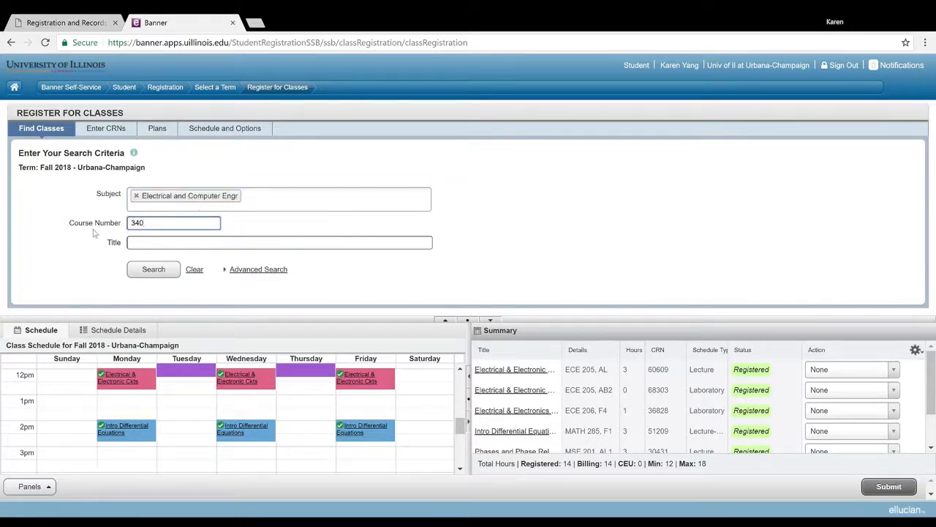
left_click(154, 269)
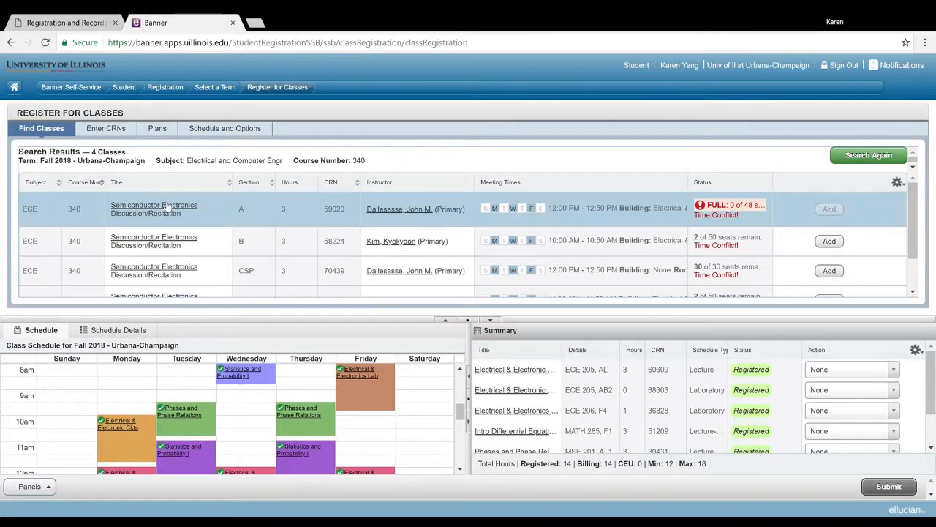
Step: View ECE 340 section A's course description and highlight its prerequisite sentence
left_click(154, 205)
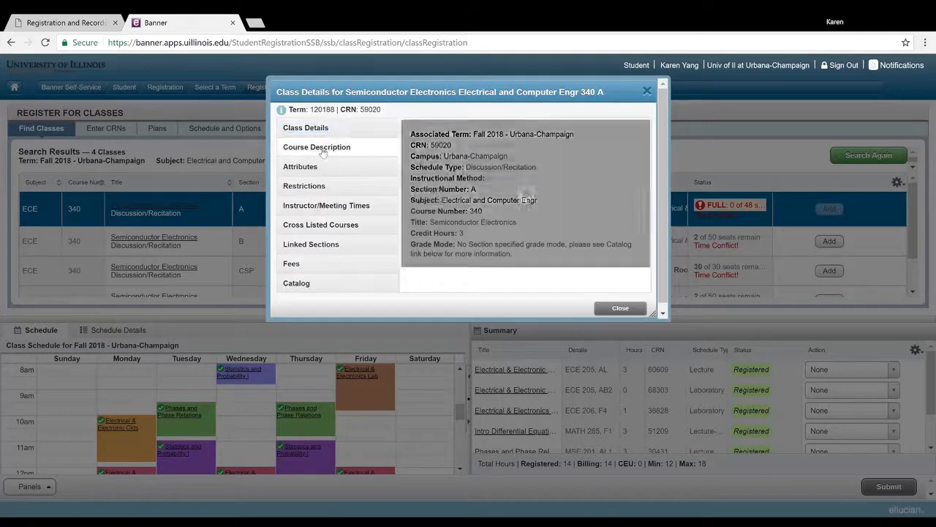
left_click(316, 146)
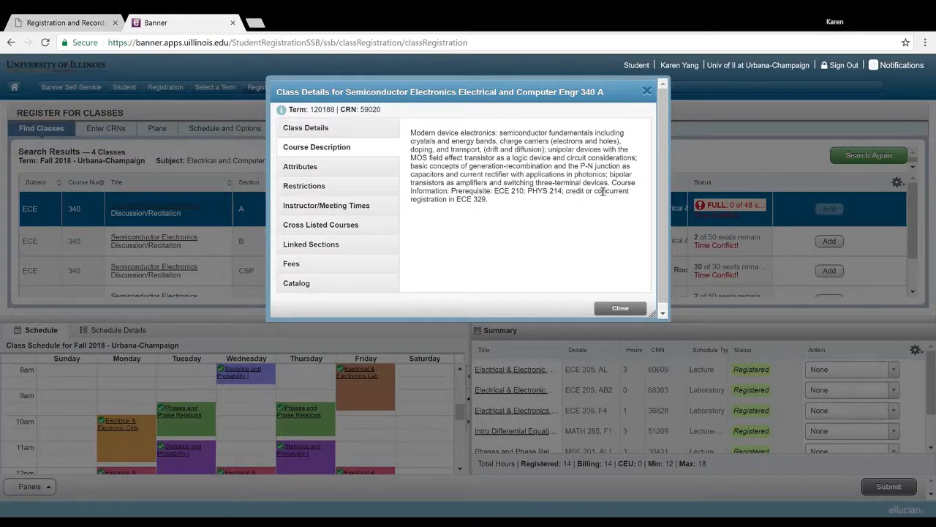
mouse_move(486, 206)
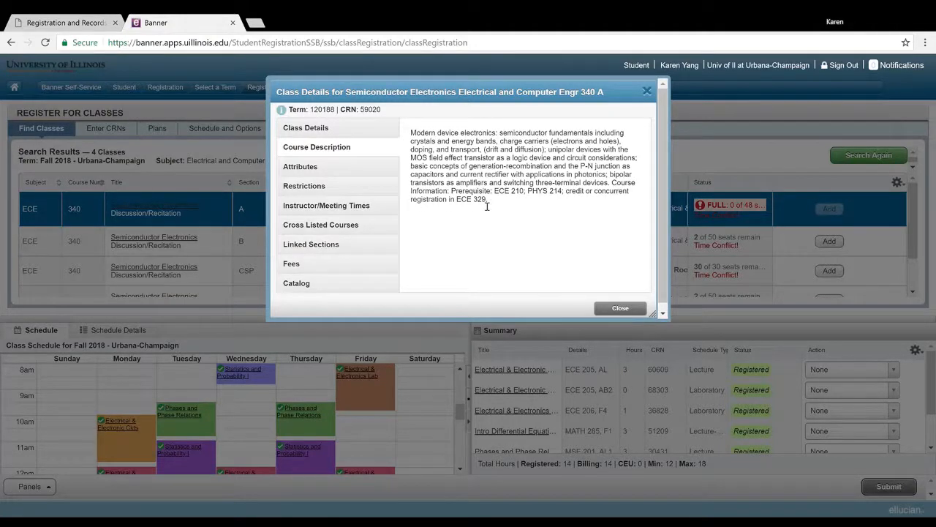
mouse_move(496, 205)
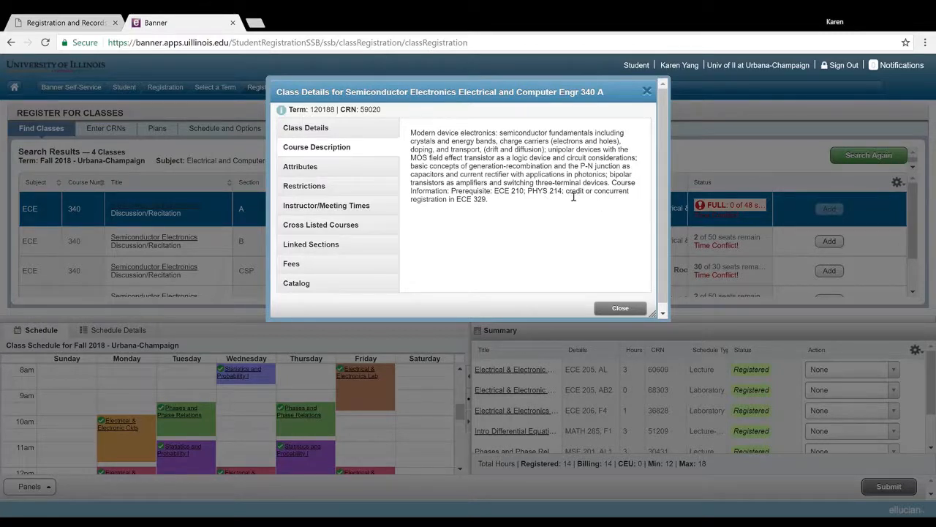
left_click_drag(566, 190, 488, 199)
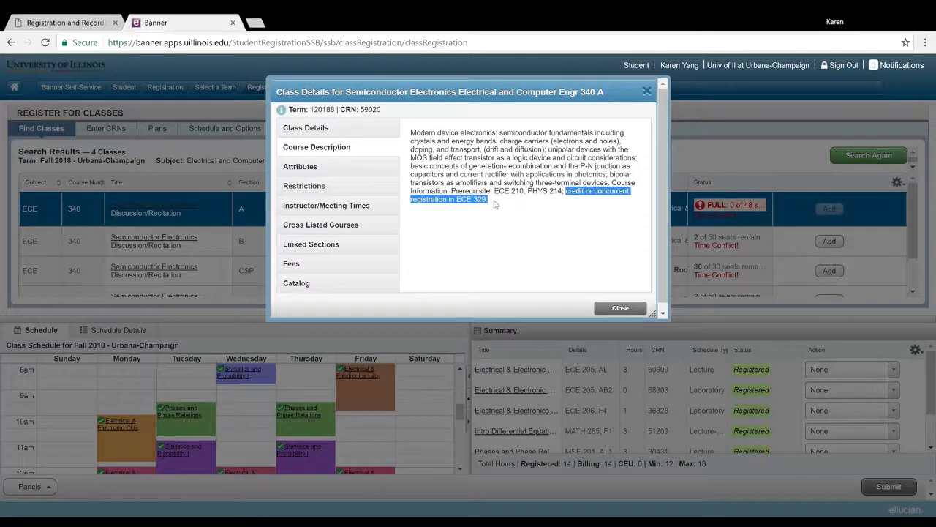
left_click(512, 197)
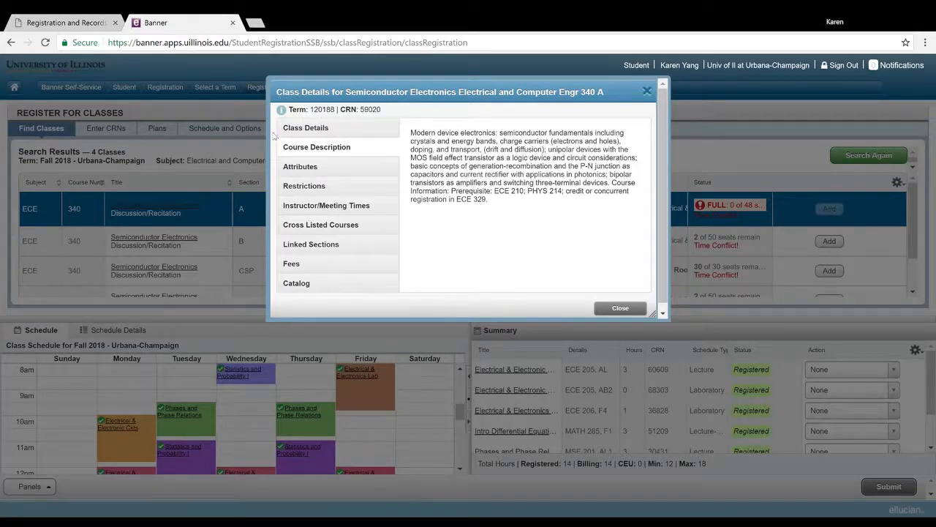
Step: Review section A's class details, then its instructor and 12:00–12:50 PM meeting times
left_click_drag(439, 91, 462, 73)
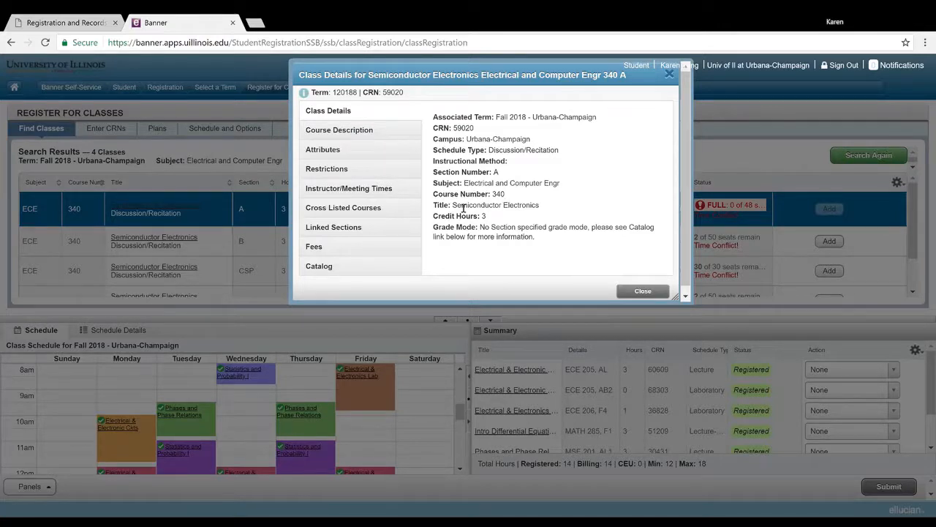
left_click(349, 187)
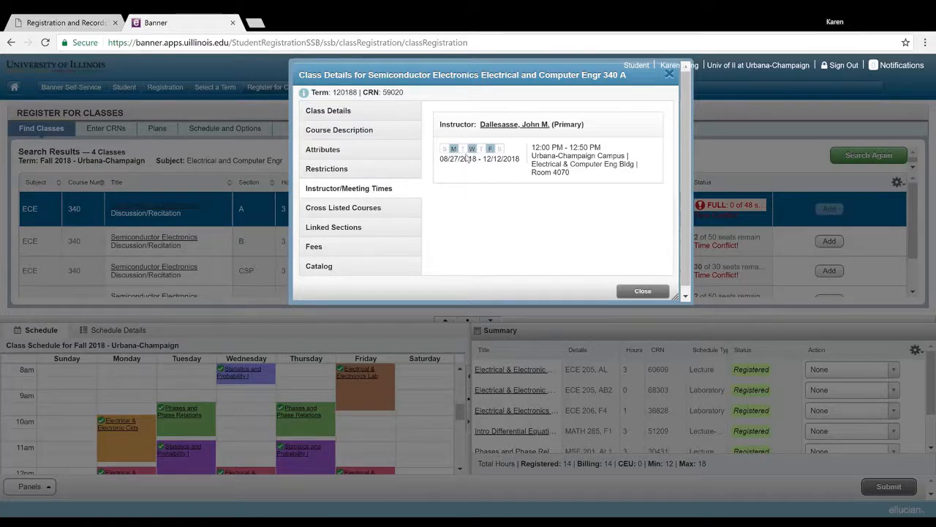
mouse_move(592, 158)
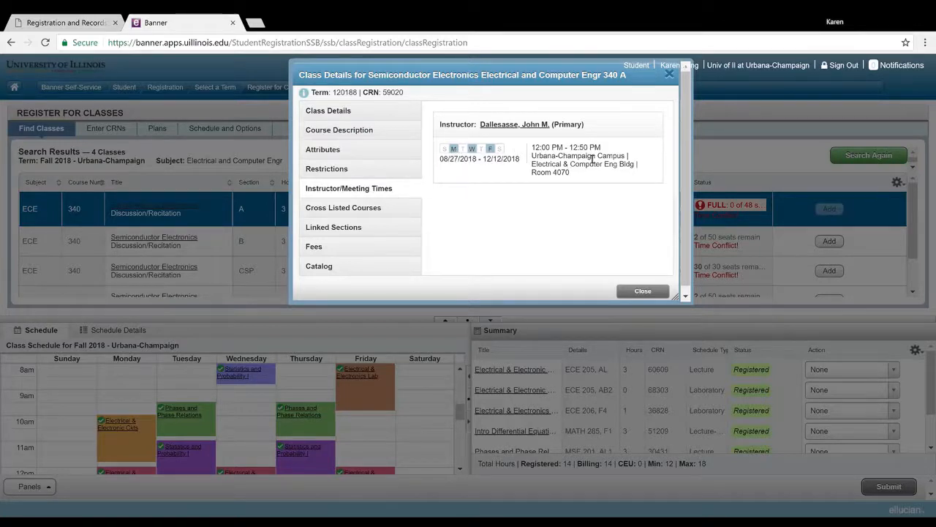
mouse_move(557, 176)
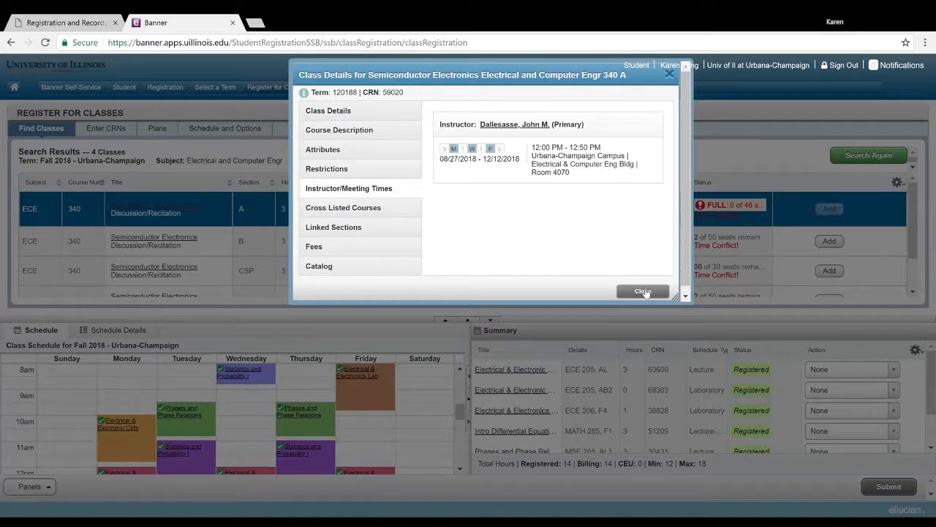
Step: Add ECE 340 section B (CRN 58224), submit, then submit again to remove the errored entry
left_click(642, 292)
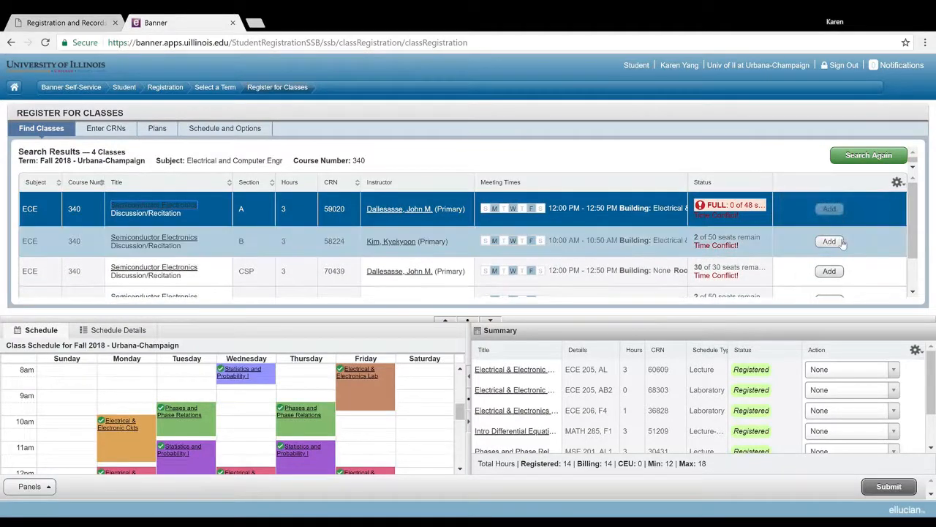
left_click(828, 239)
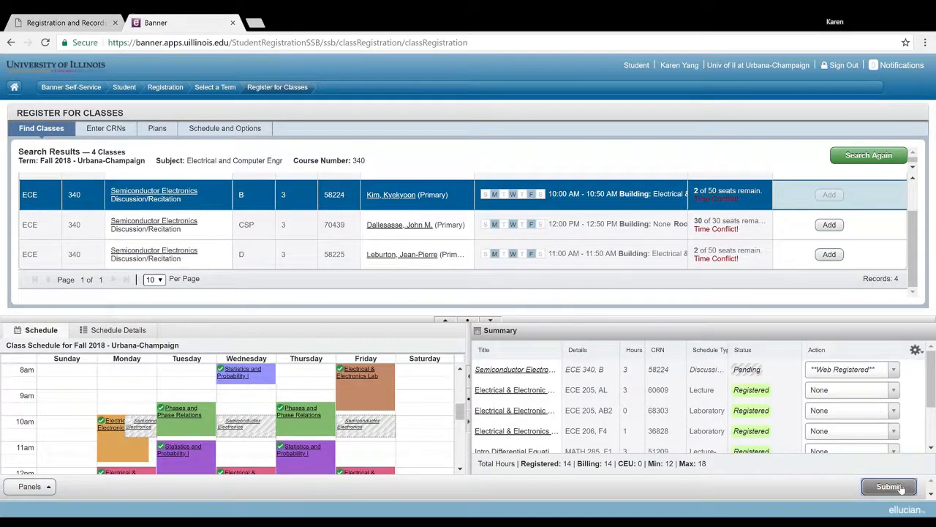
left_click(889, 486)
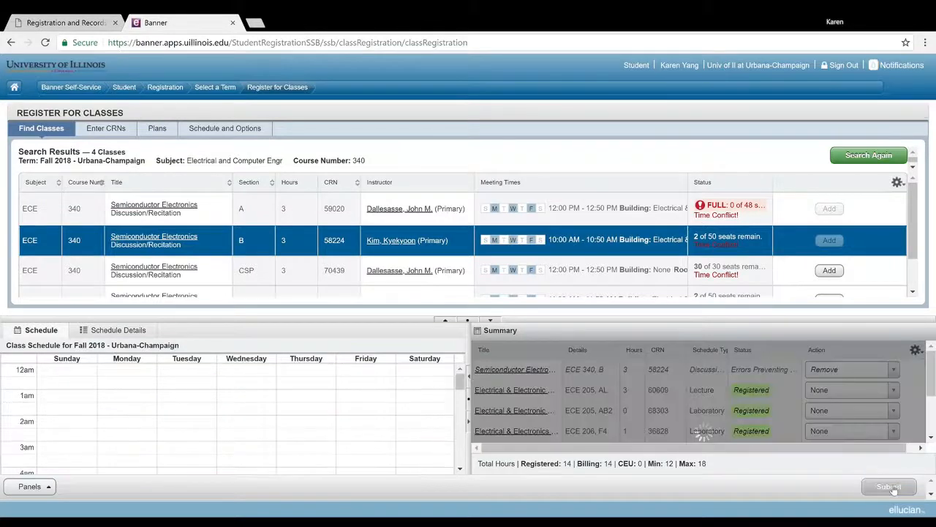
left_click(889, 486)
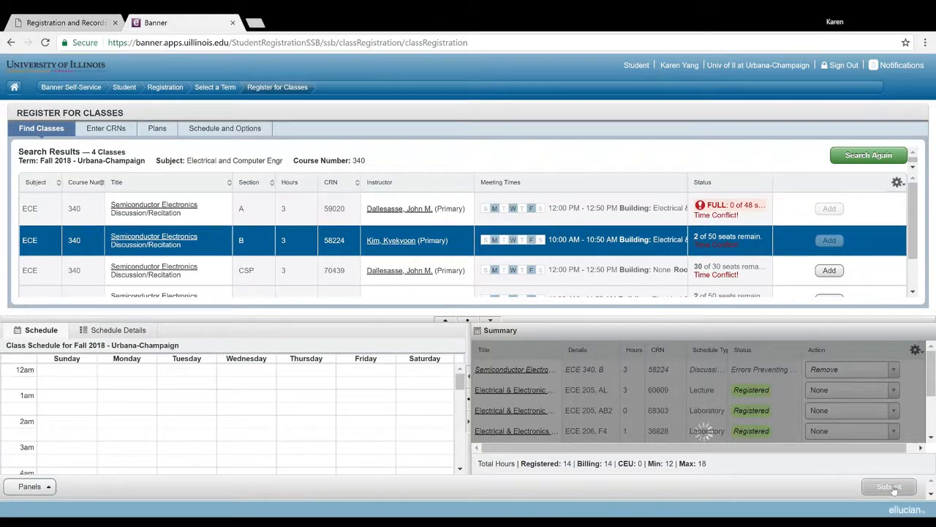
left_click(890, 486)
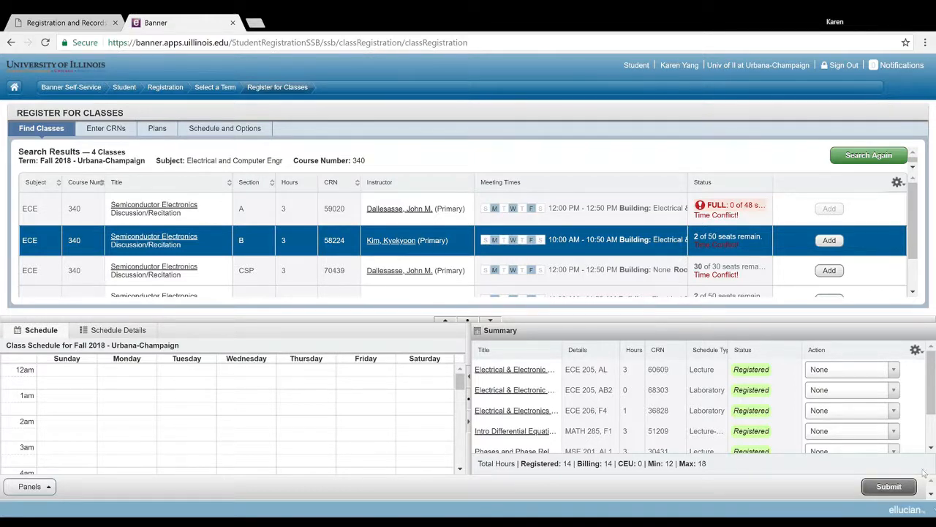
Step: Search again for subject MSE, course number 201
left_click(869, 156)
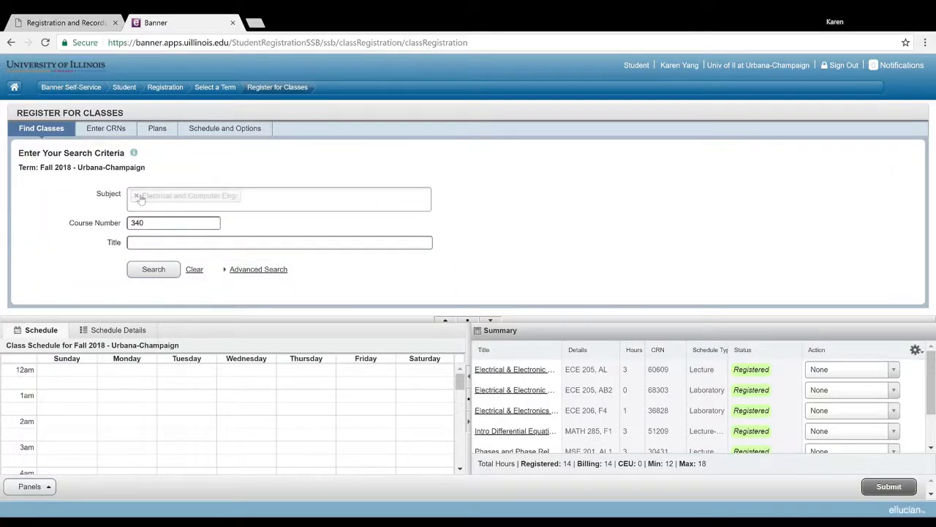
type("mse")
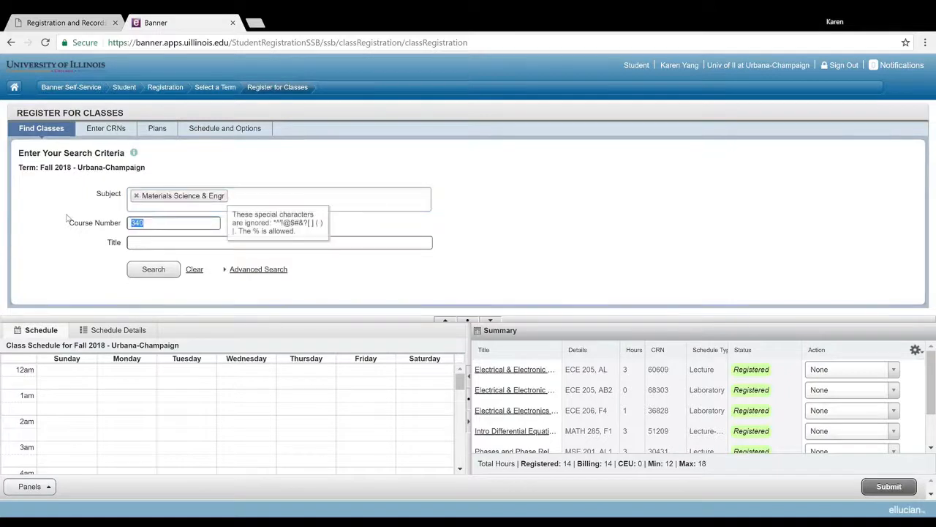
type("201")
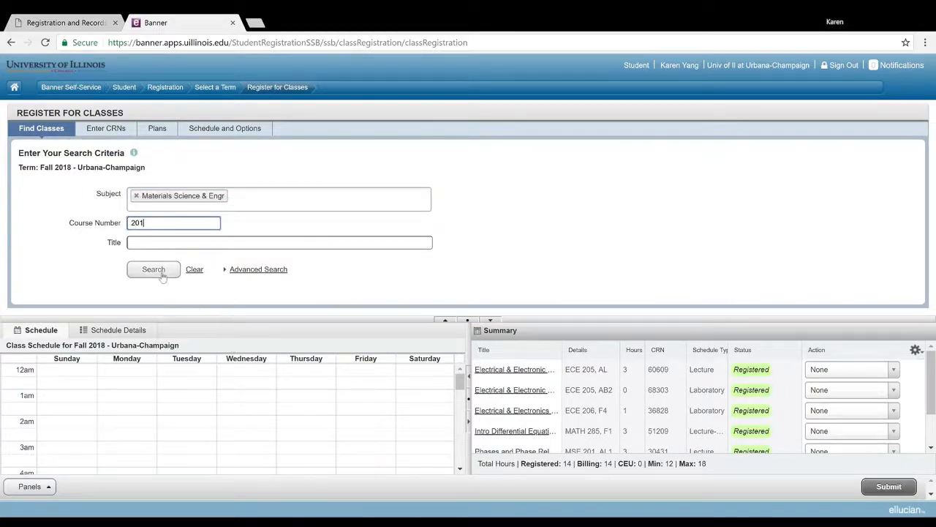
left_click(153, 269)
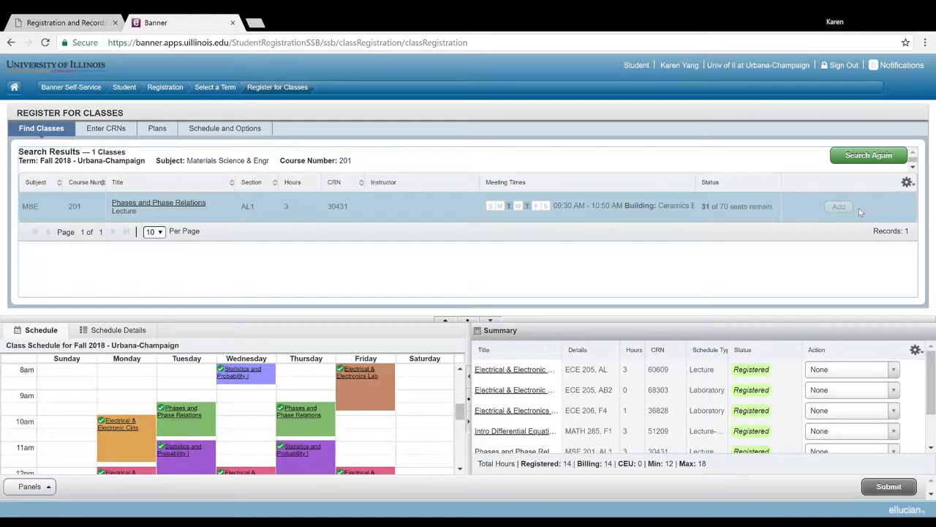
mouse_move(783, 268)
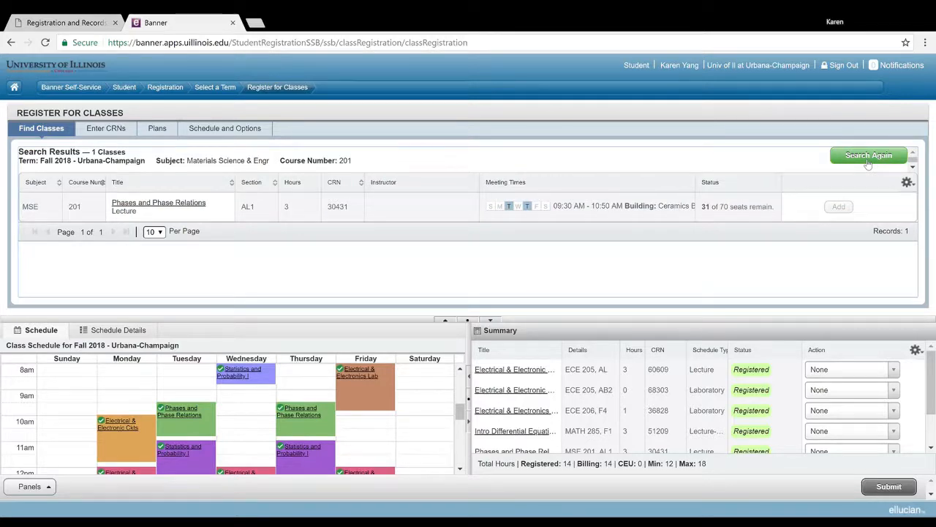
Step: Search Mathematics 231, select lecture EL1, and view details for Statistics 400 discussion DD3
left_click(869, 156)
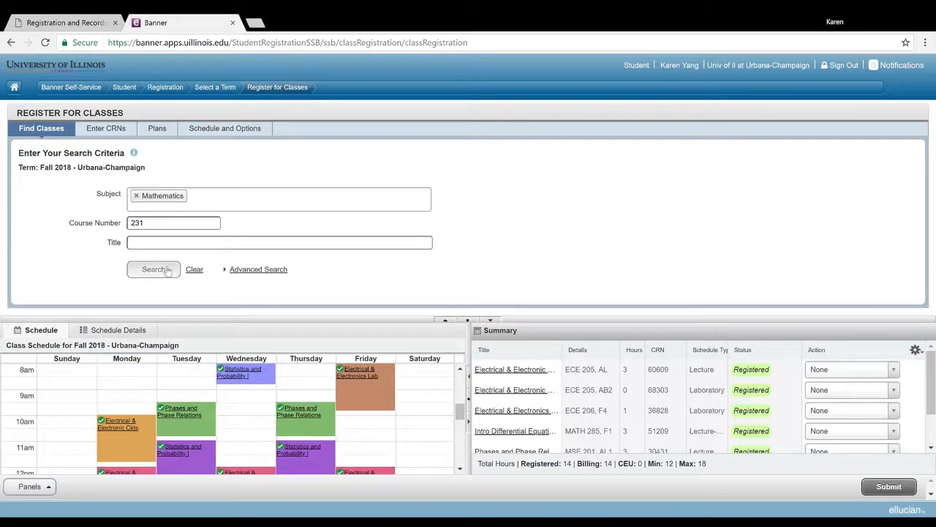
left_click(152, 269)
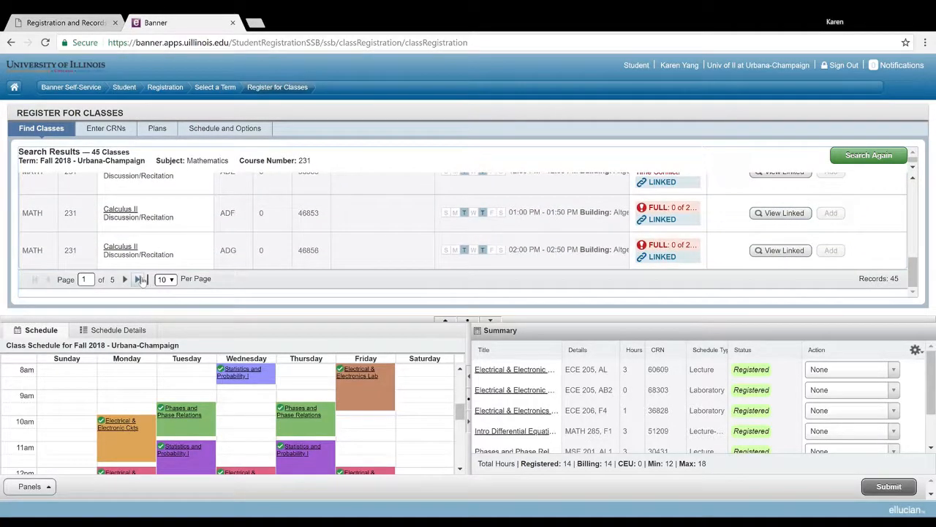
left_click(140, 278)
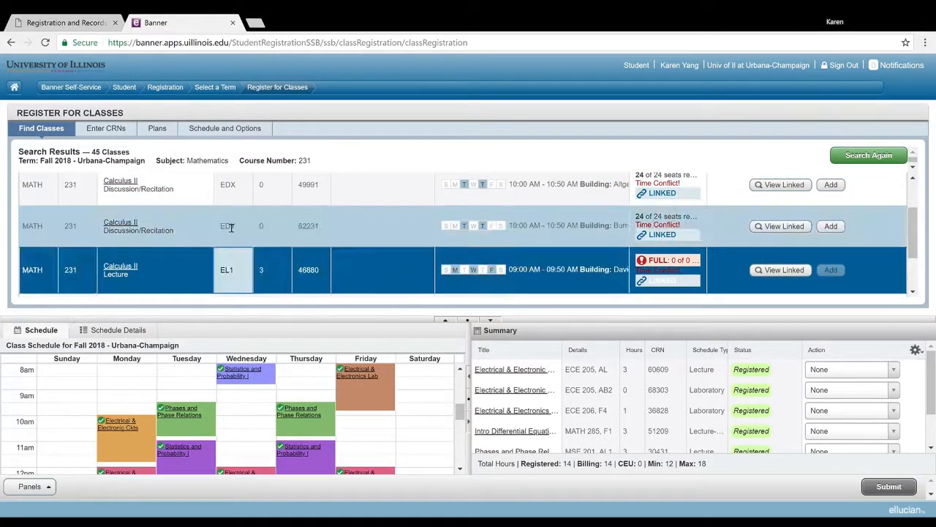
left_click(231, 226)
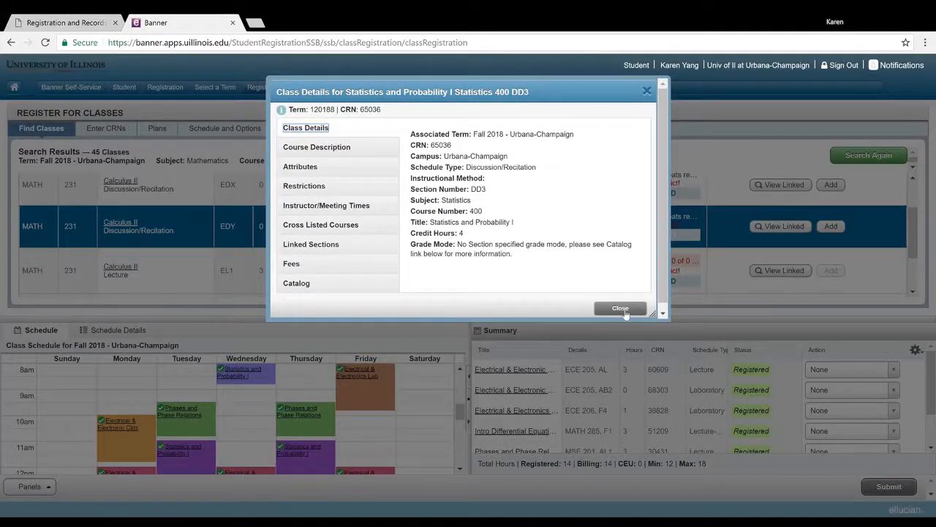
Step: Leave the Statistics class details and move to registering by CRN, checking the Statistics and Probability details
left_click(620, 307)
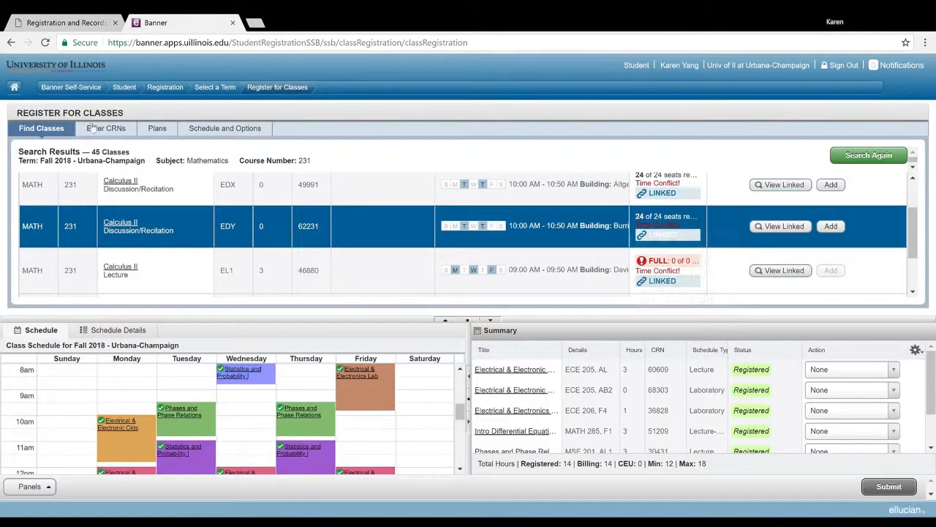
left_click(102, 129)
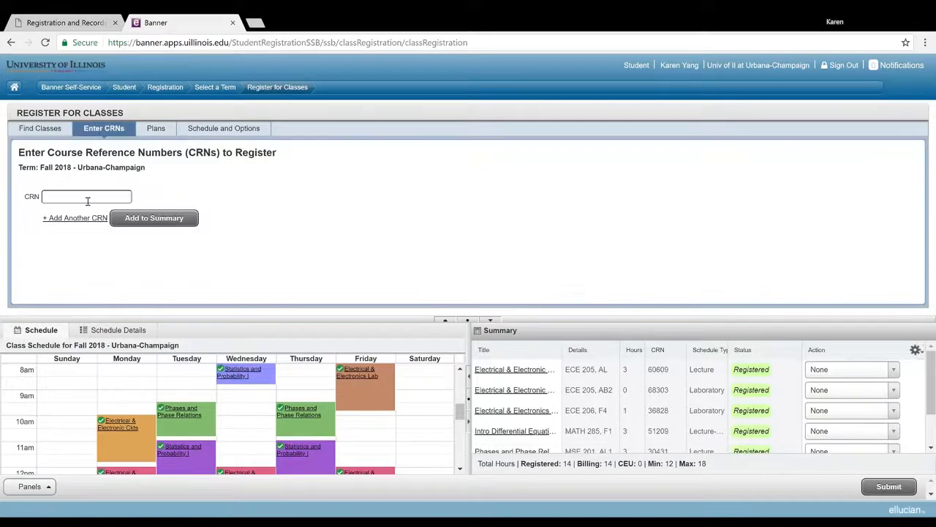
mouse_move(246, 373)
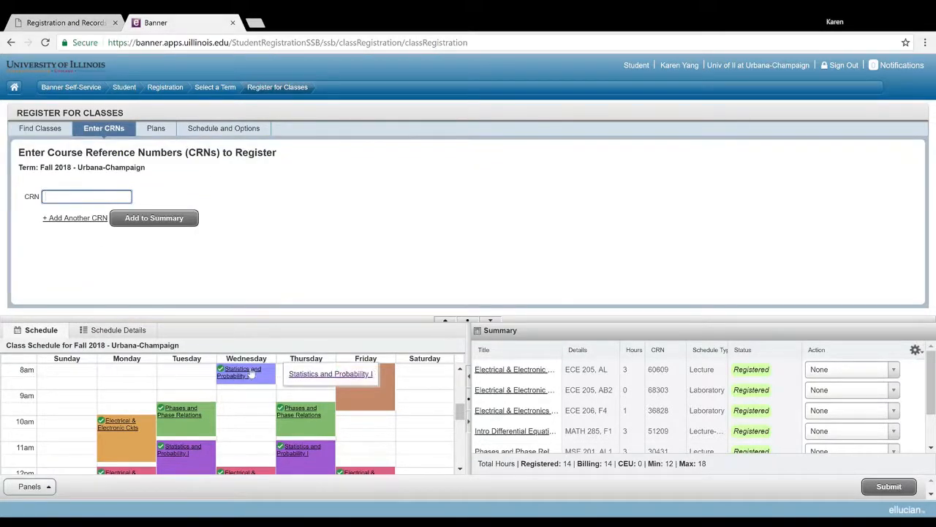
left_click(330, 373)
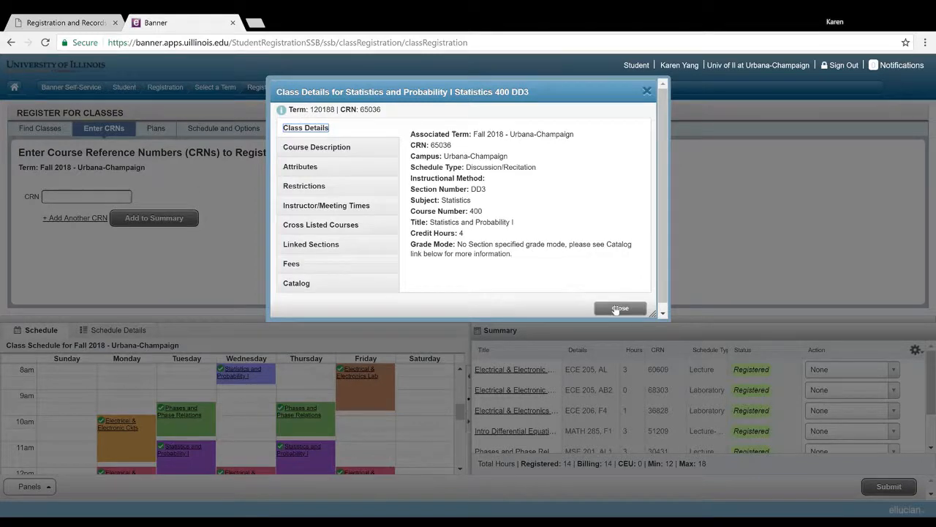
left_click(620, 307)
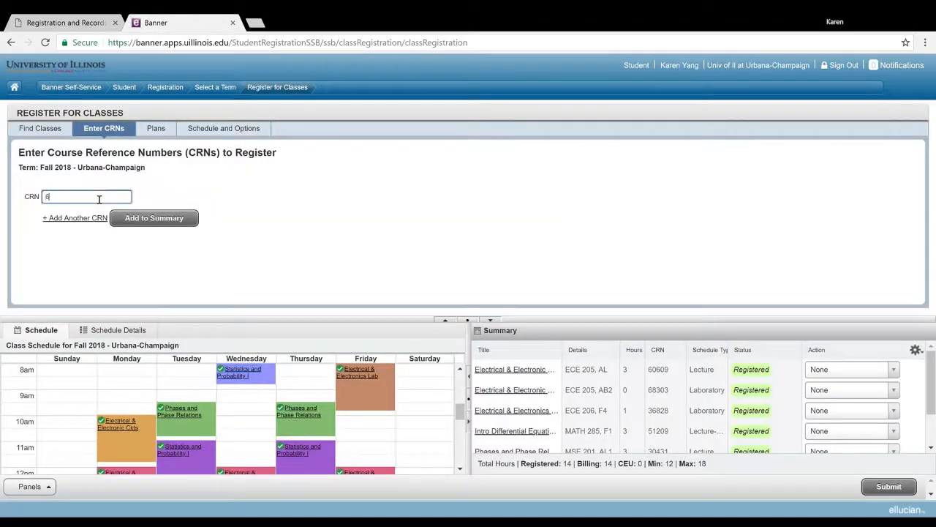
Step: Add CRN 65036 to the summary and dismiss the duplicate-registration error
type("65036")
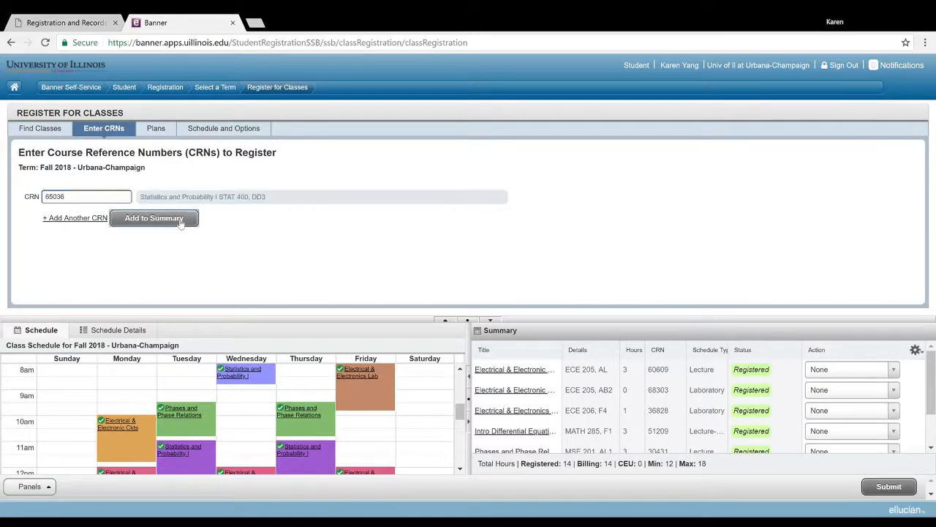
left_click(153, 216)
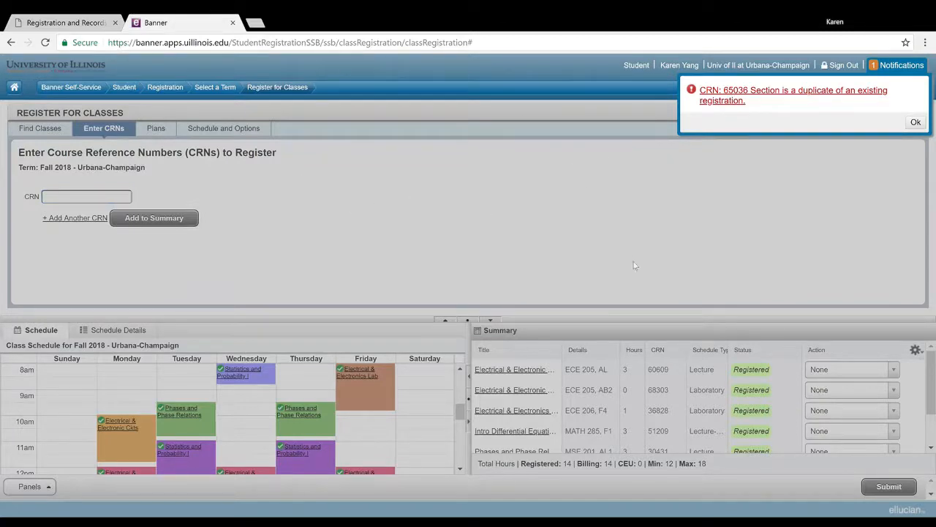
mouse_move(807, 73)
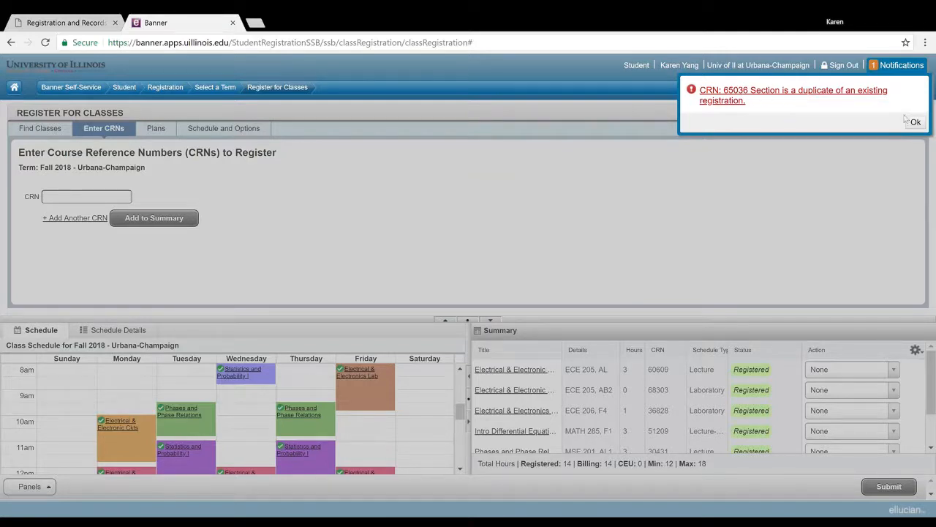
left_click(915, 121)
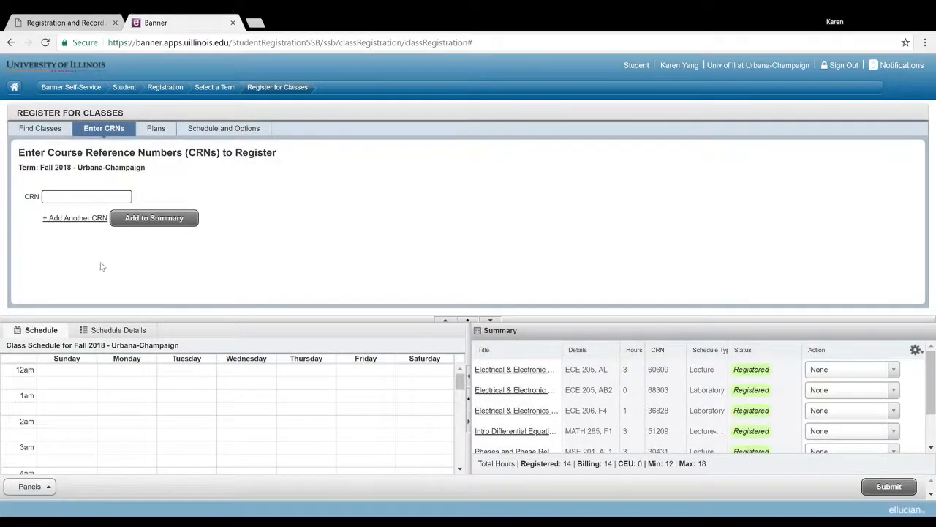